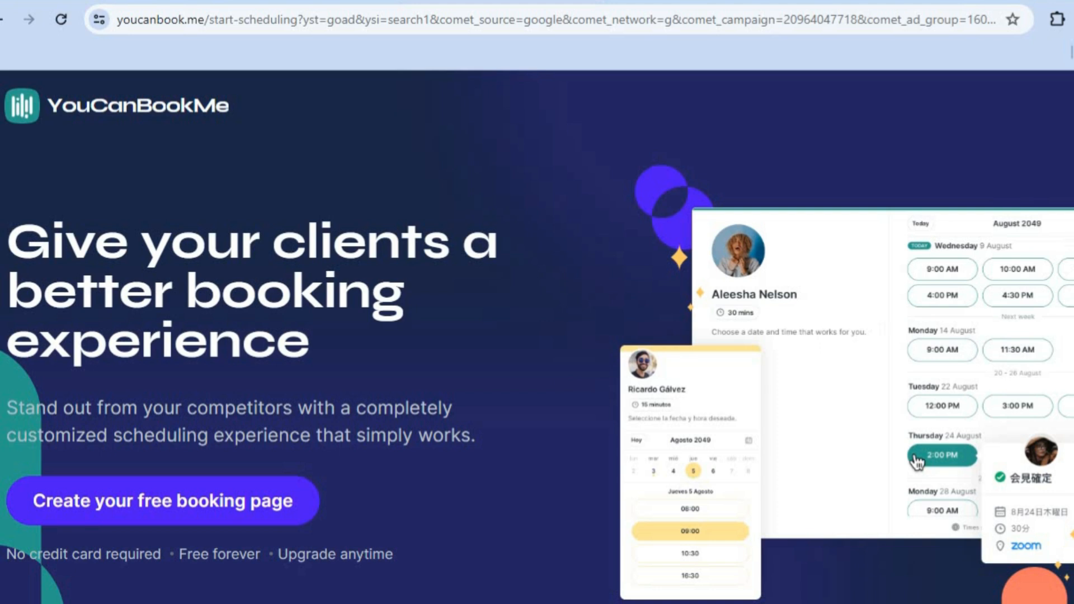
Step: Scroll the landing page past ratings and testimonials to the 'Trusted by 1M+ users' logos
{"action": "scroll", "scroll_direction": "down", "scroll_amount": 3}
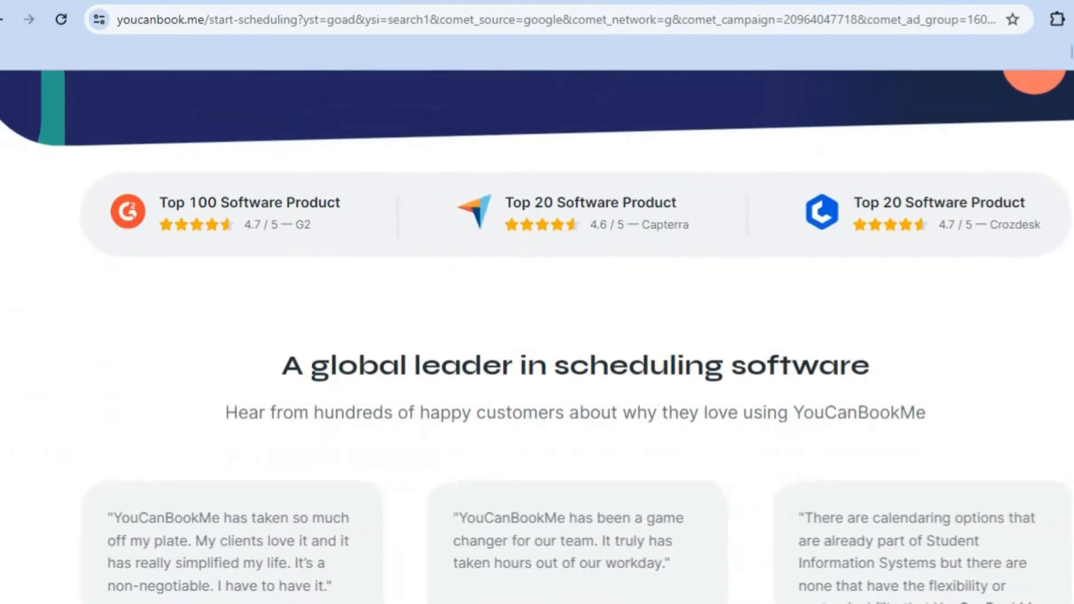
{"action": "scroll", "scroll_direction": "down", "scroll_amount": 3}
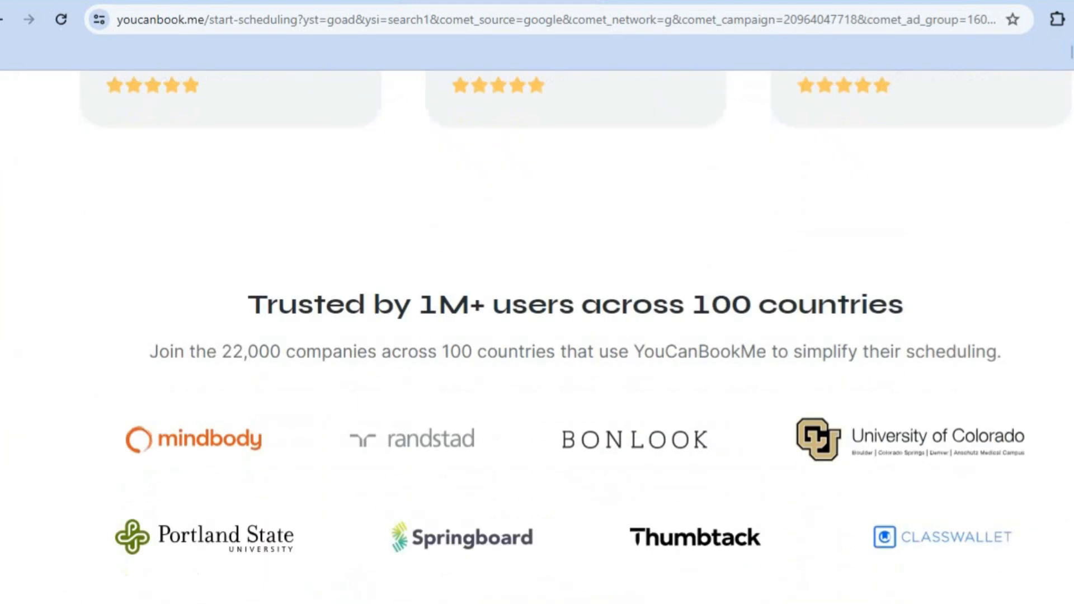
{"action": "scroll", "scroll_direction": "down", "scroll_amount": 3}
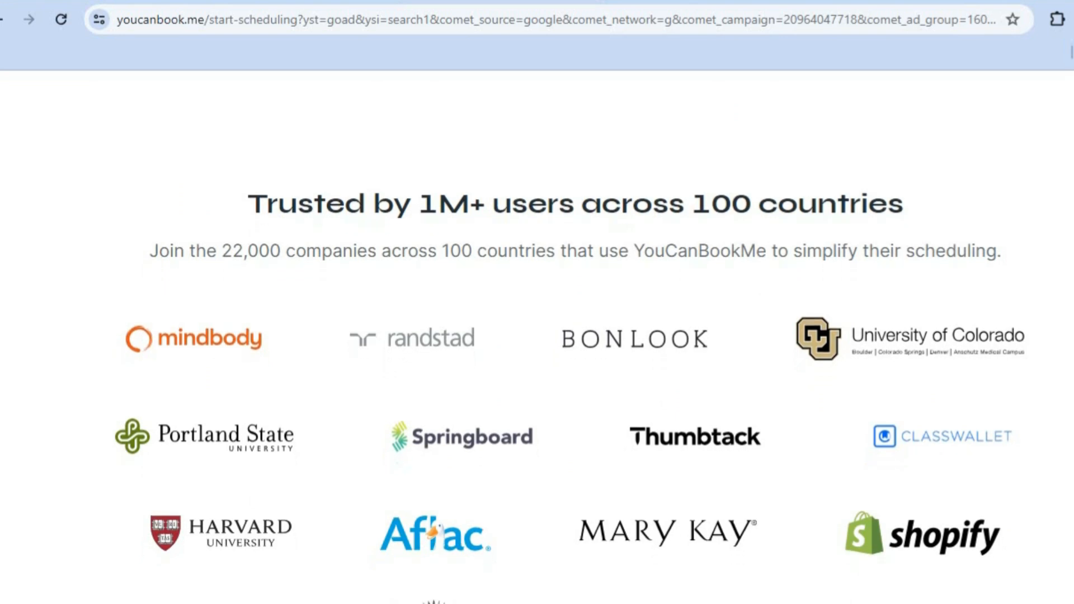
{"action": "scroll", "scroll_direction": "down", "scroll_amount": 3}
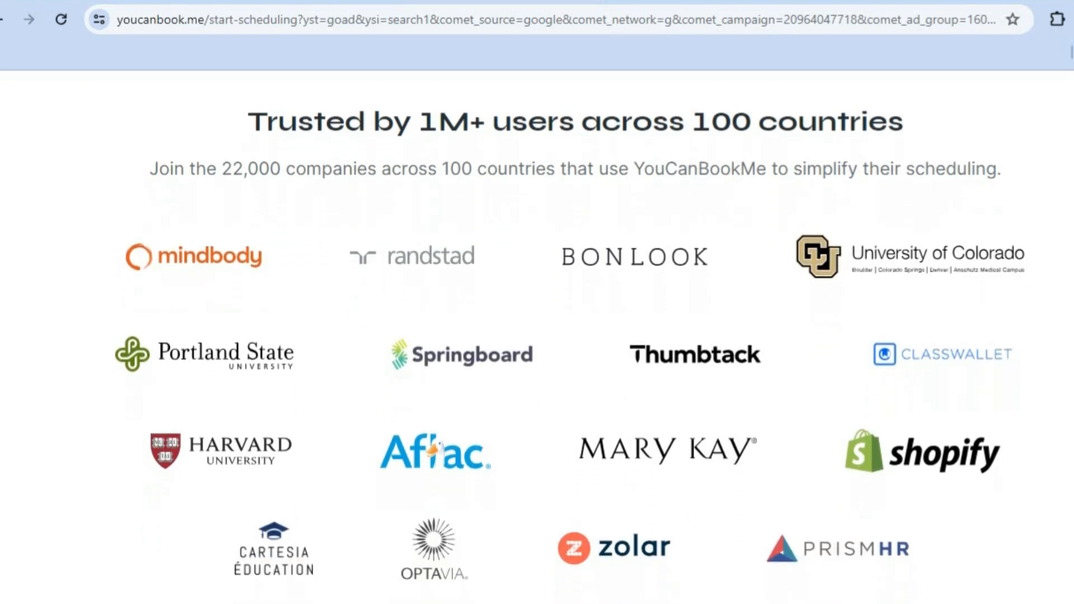
{"action": "scroll", "scroll_direction": "down", "scroll_amount": 3}
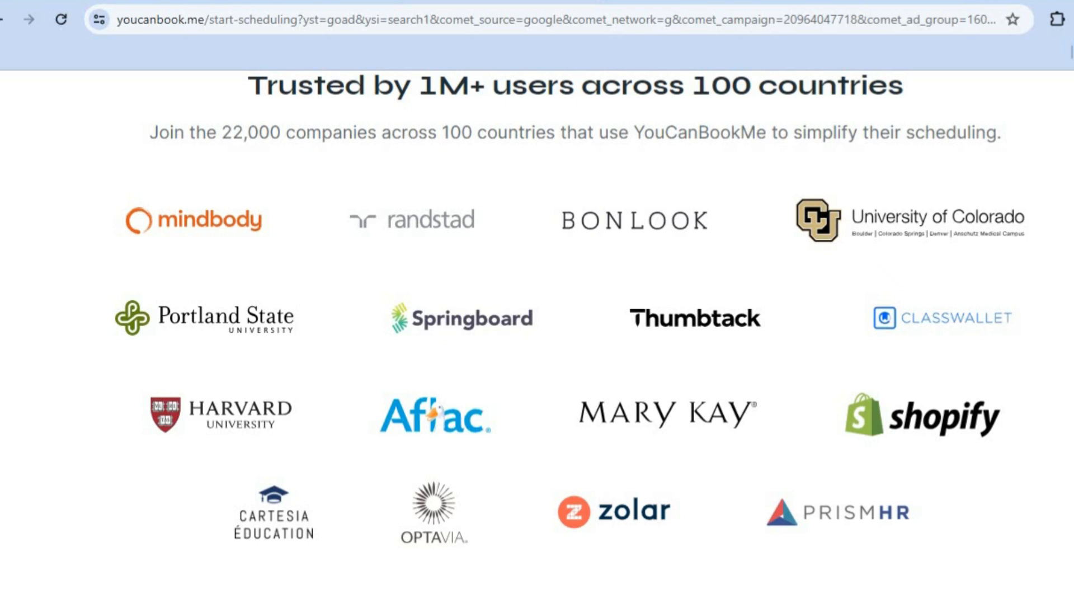
{"action": "scroll", "scroll_direction": "down", "scroll_amount": 3}
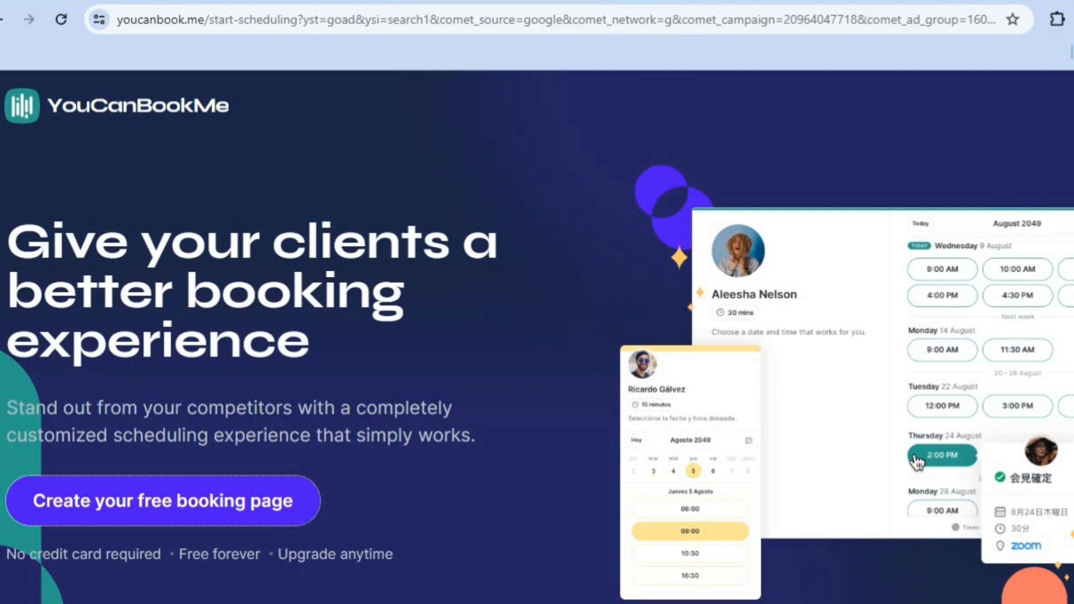
{"action": "mouse_move", "coordinate": [356, 469]}
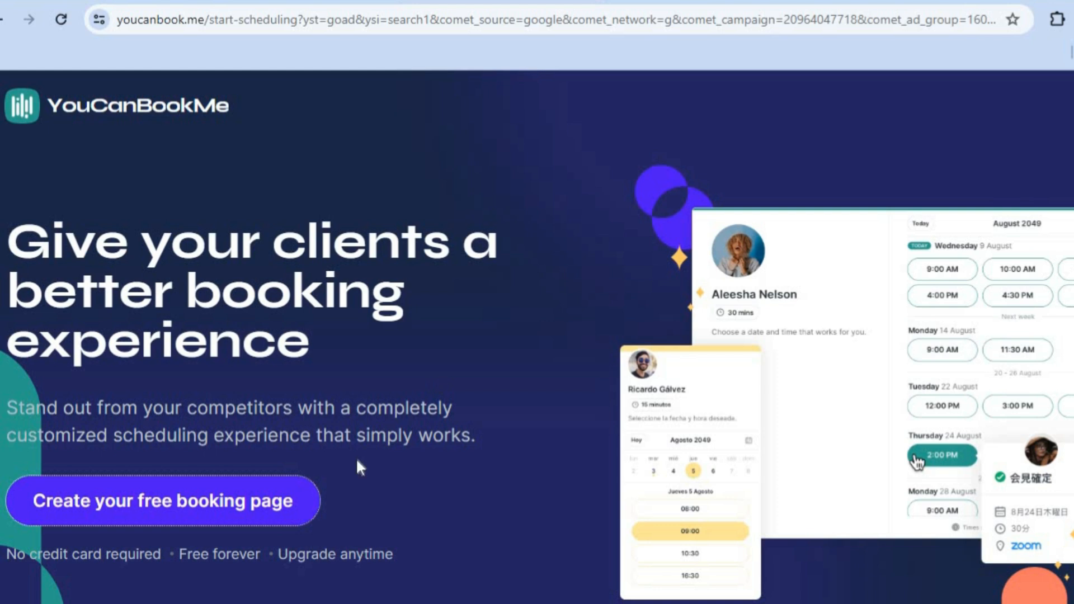
{"action": "mouse_move", "coordinate": [575, 304]}
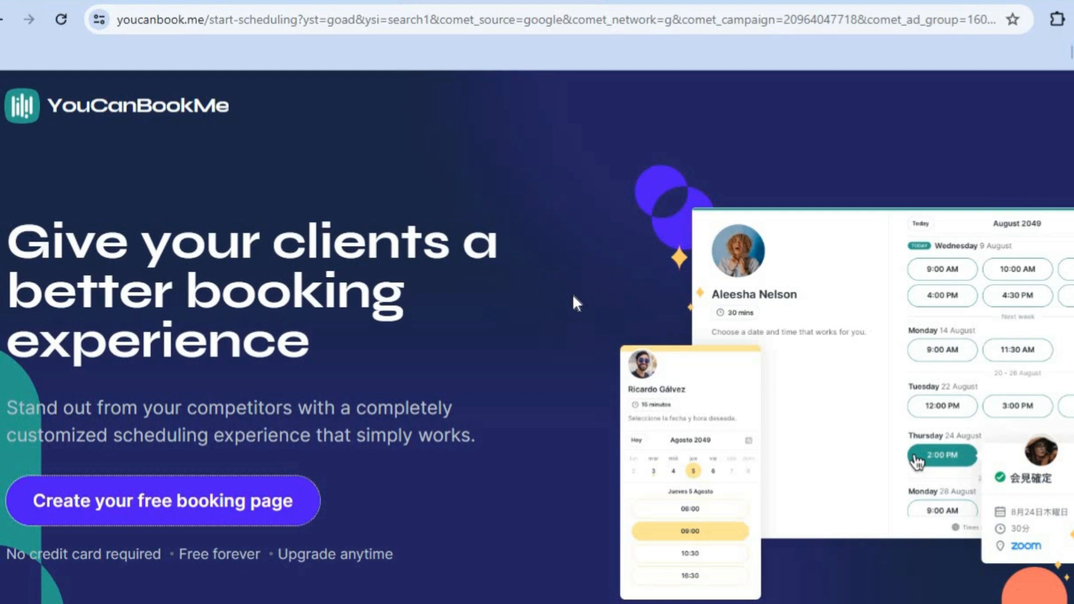
{"action": "mouse_move", "coordinate": [263, 521]}
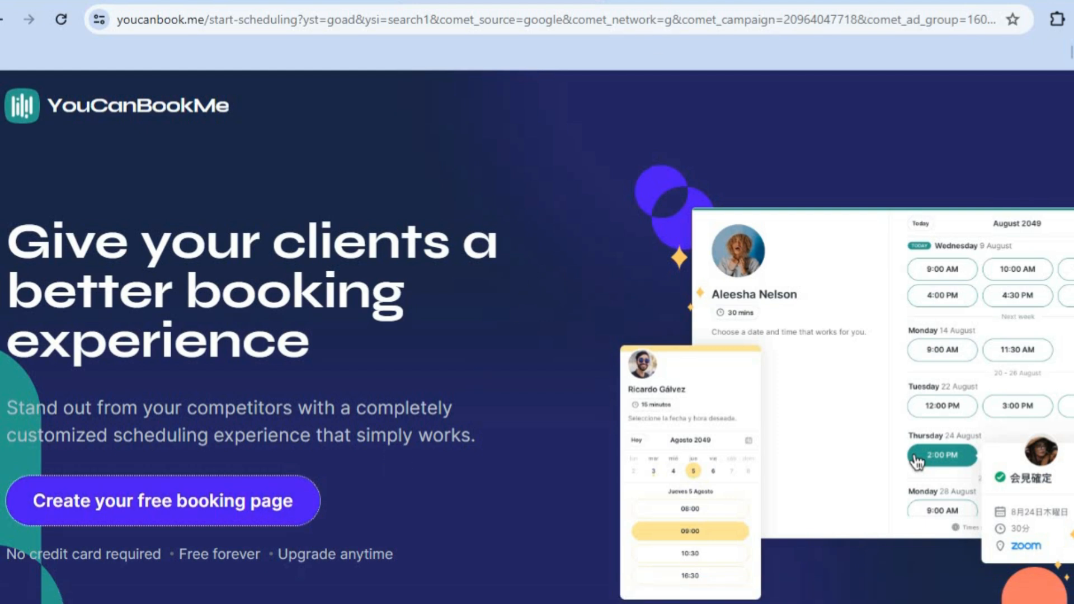
Step: Choose 'Create your free booking page' to reach the availability setup step
{"action": "left_click", "coordinate": [163, 500]}
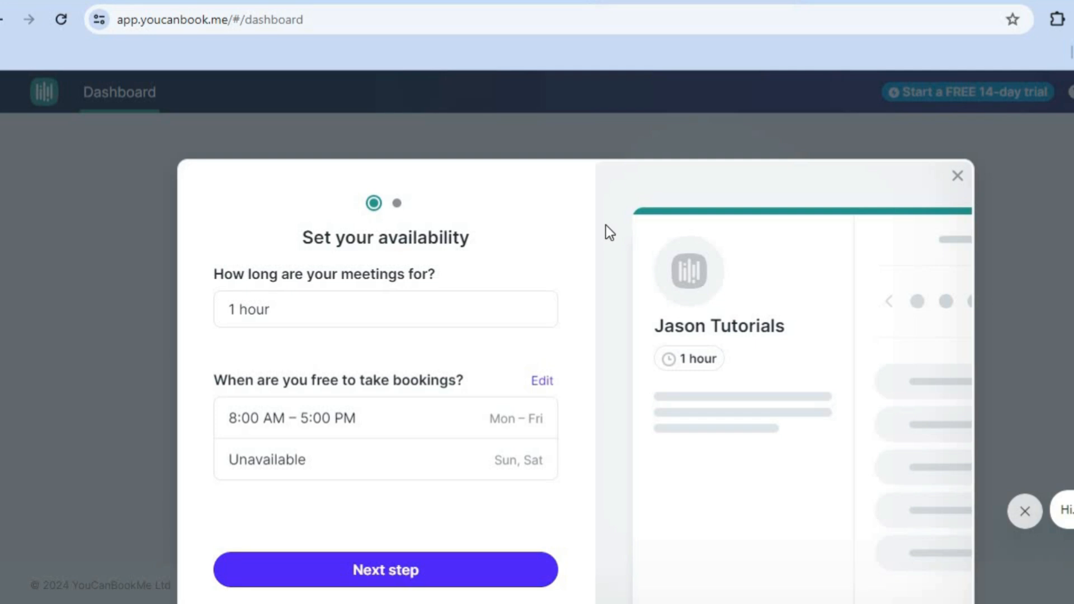
{"action": "mouse_move", "coordinate": [333, 270]}
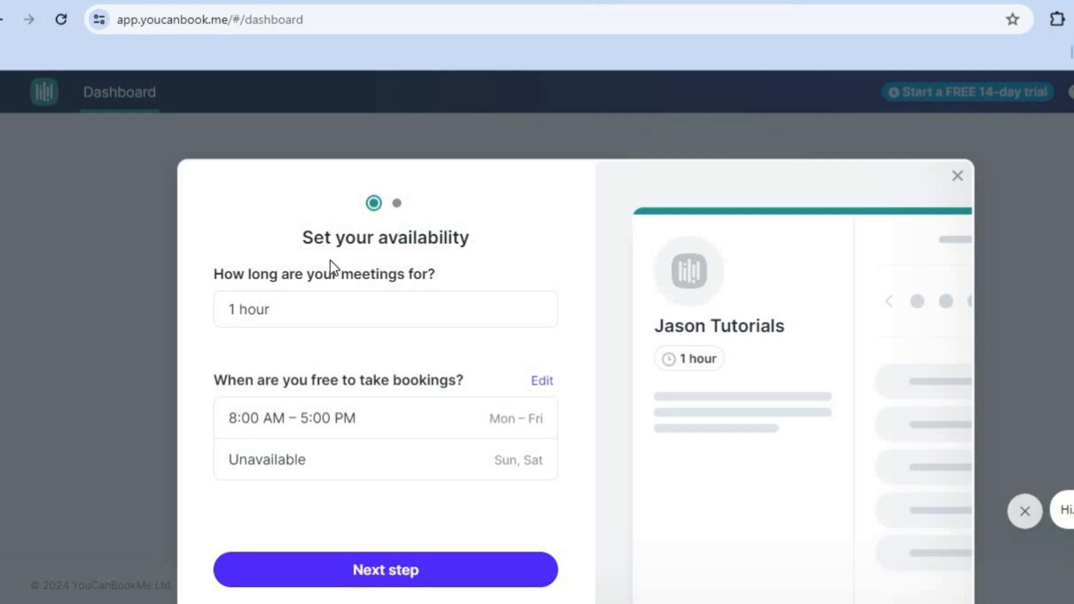
{"action": "mouse_move", "coordinate": [419, 315]}
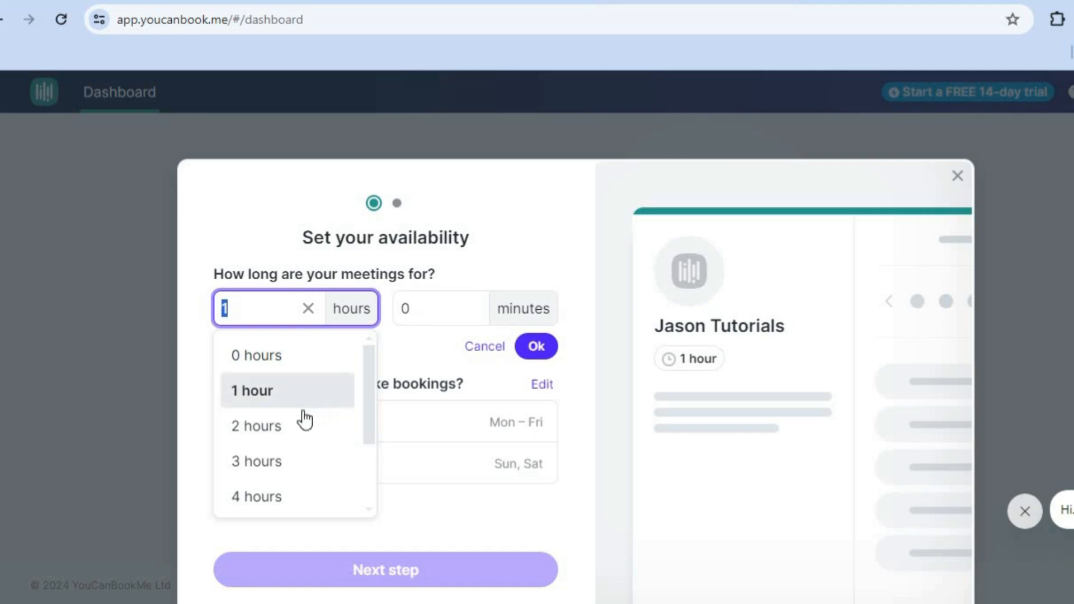
Step: Set meeting length to 2 hours and open the per-day weekly availability editor
{"action": "left_click", "coordinate": [256, 426]}
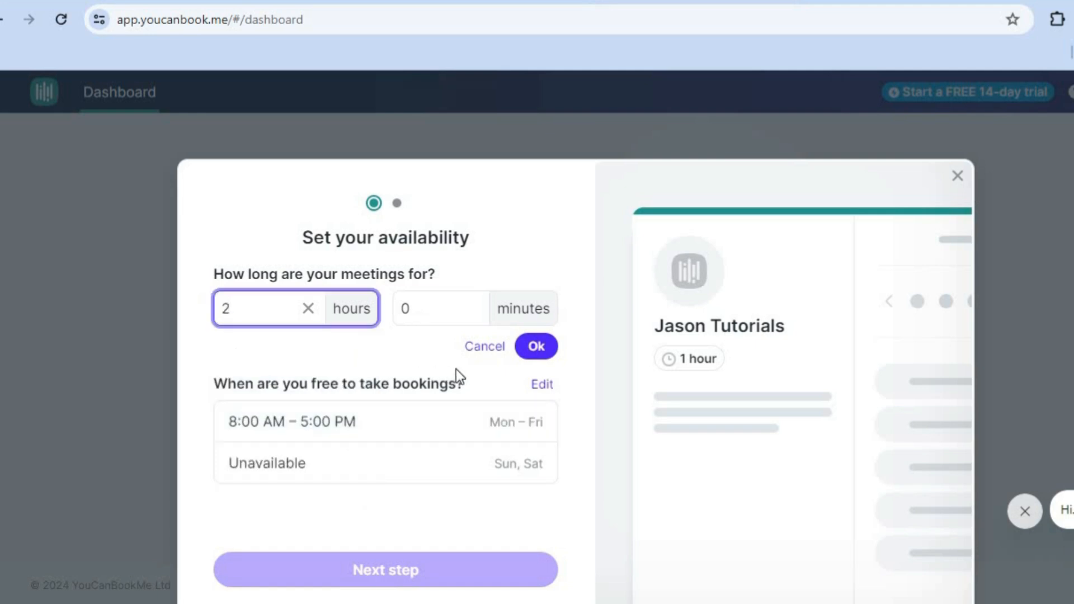
{"action": "left_click", "coordinate": [536, 346]}
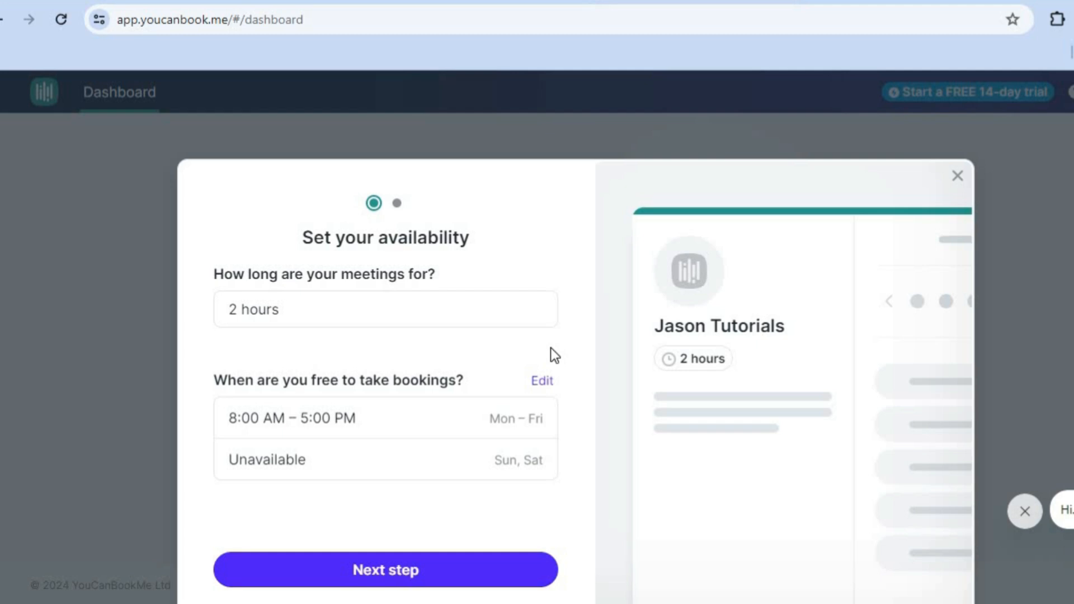
{"action": "mouse_move", "coordinate": [373, 436]}
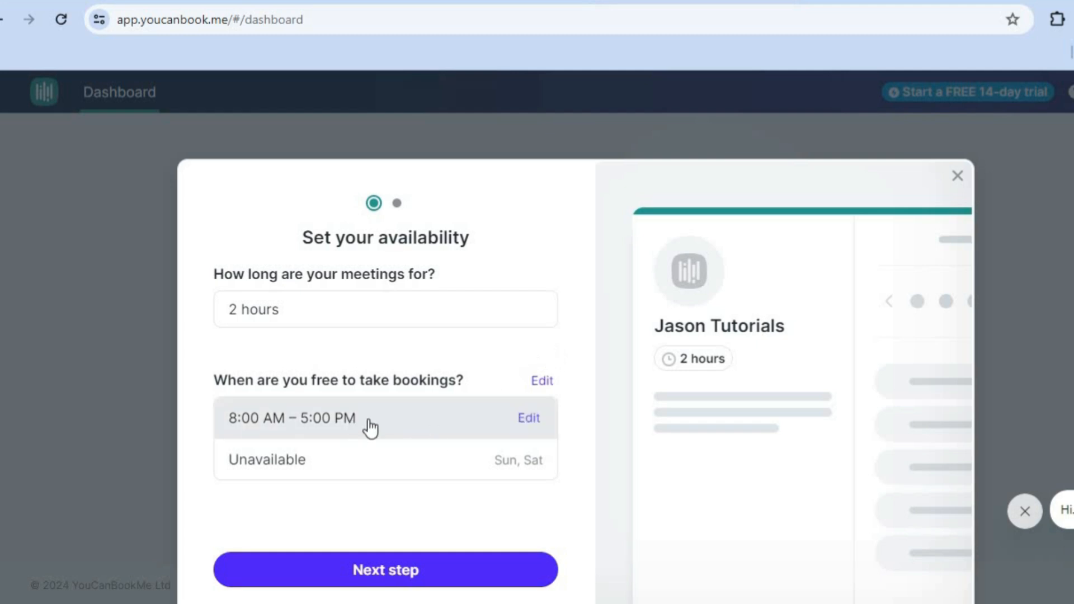
{"action": "mouse_move", "coordinate": [426, 425]}
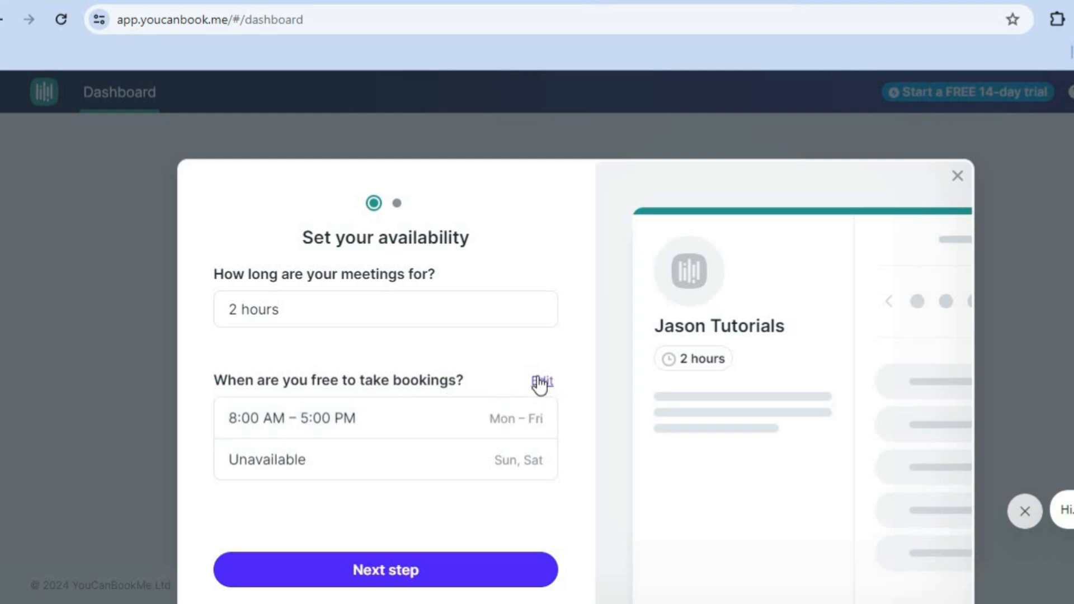
{"action": "left_click", "coordinate": [538, 380]}
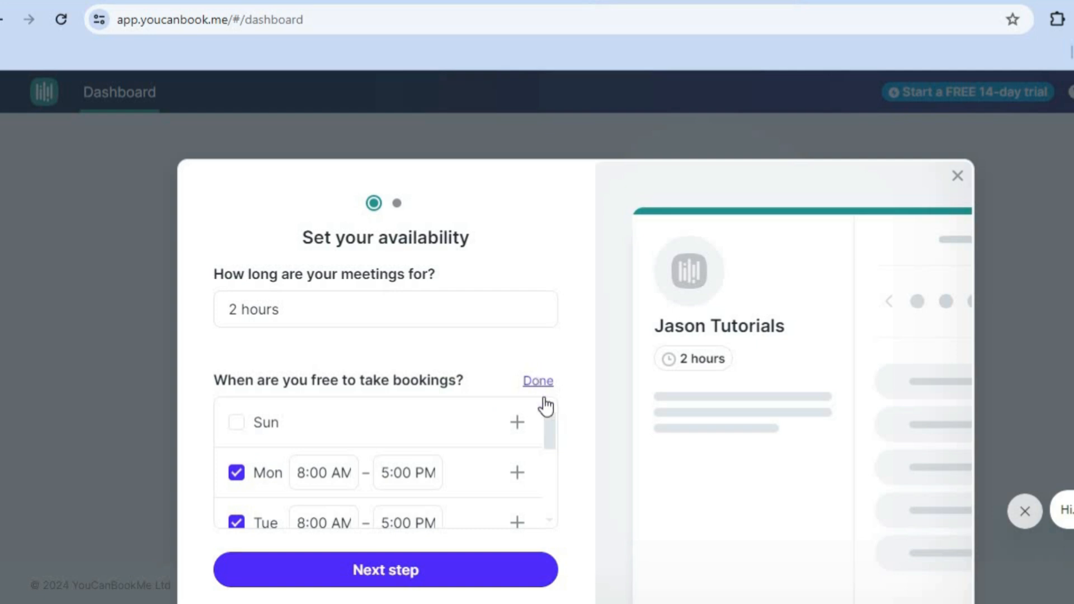
{"action": "scroll", "scroll_direction": "down", "scroll_amount": 3}
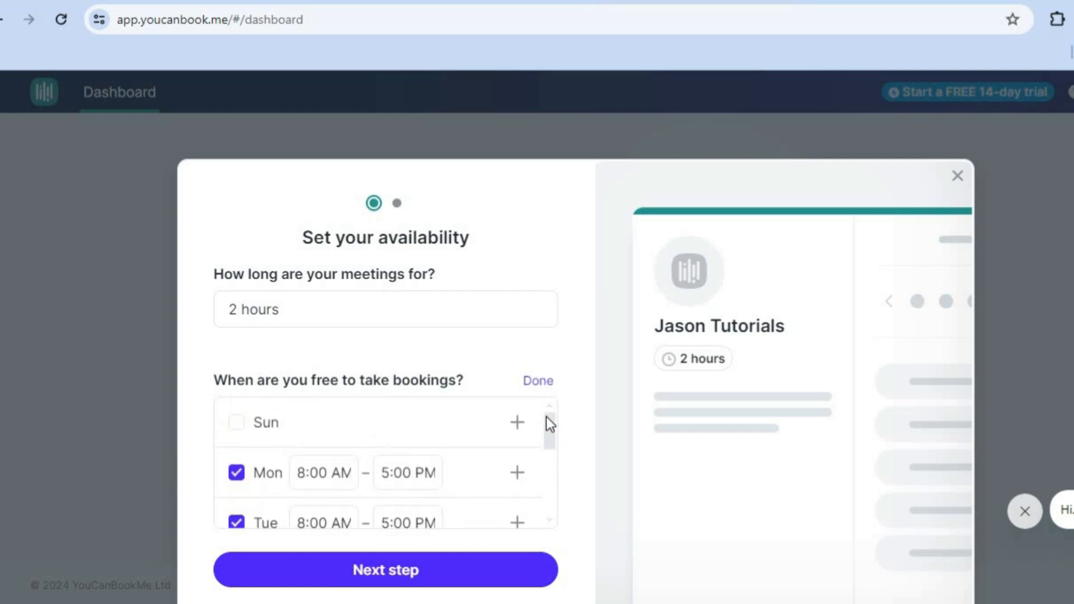
{"action": "mouse_move", "coordinate": [513, 584]}
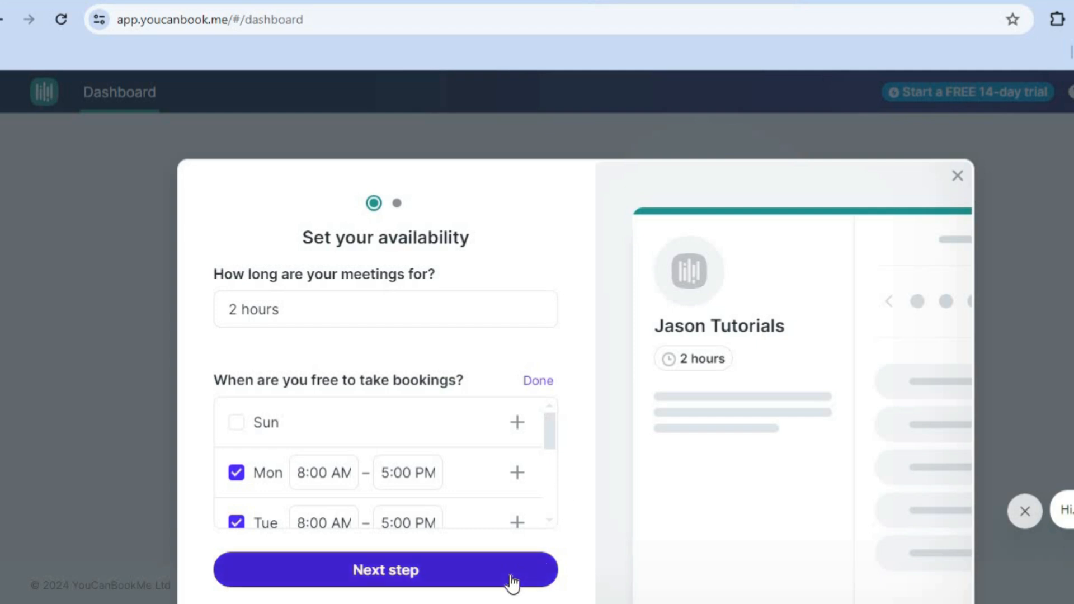
Step: Set the meeting location to No location and create the Jason Tutorials booking page
{"action": "left_click", "coordinate": [385, 570]}
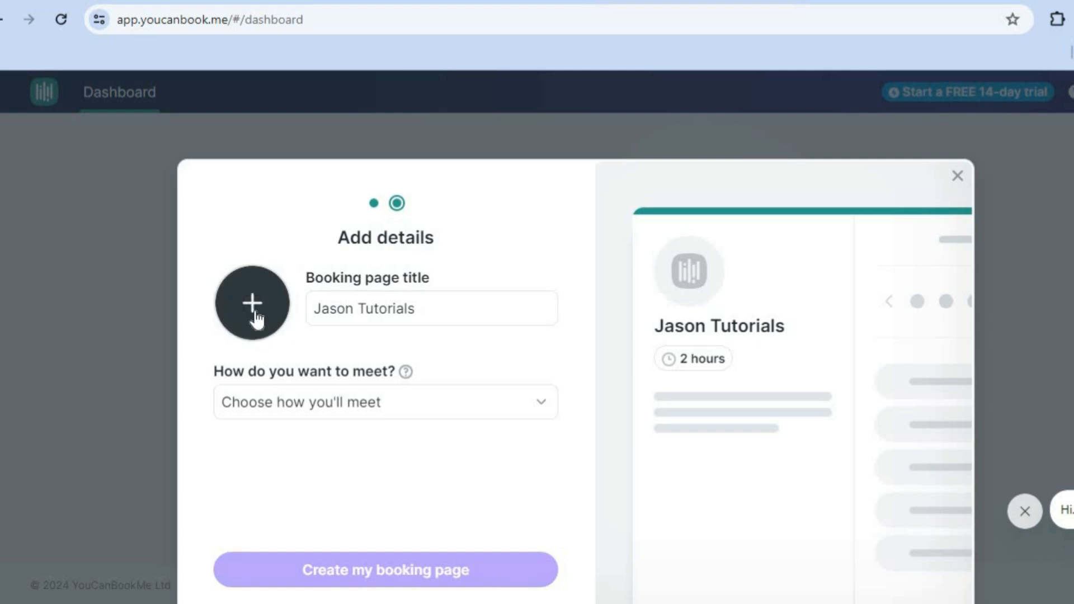
{"action": "mouse_move", "coordinate": [292, 354]}
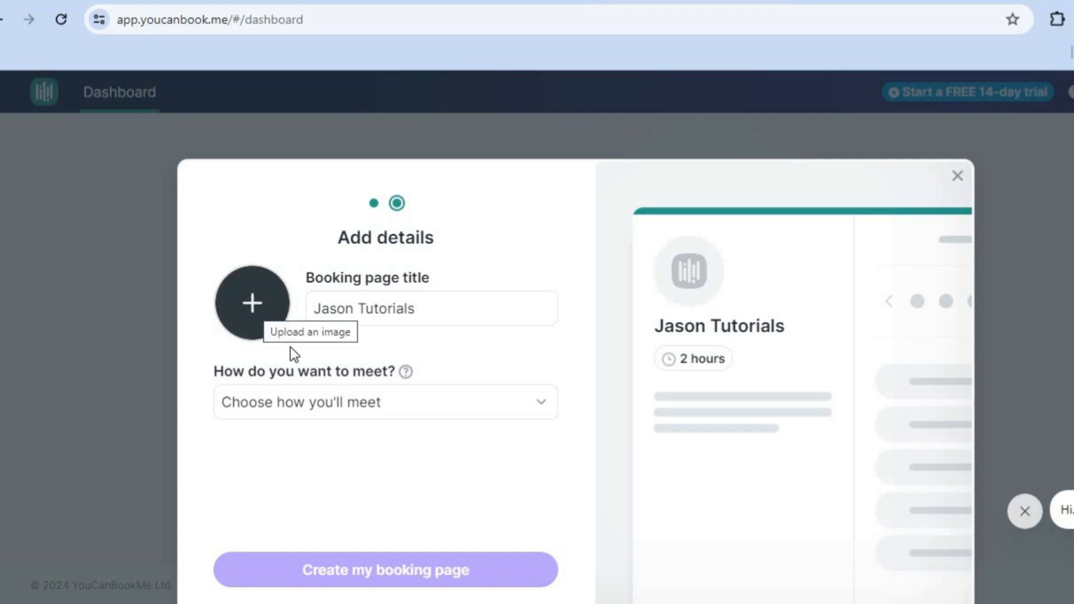
{"action": "mouse_move", "coordinate": [359, 405]}
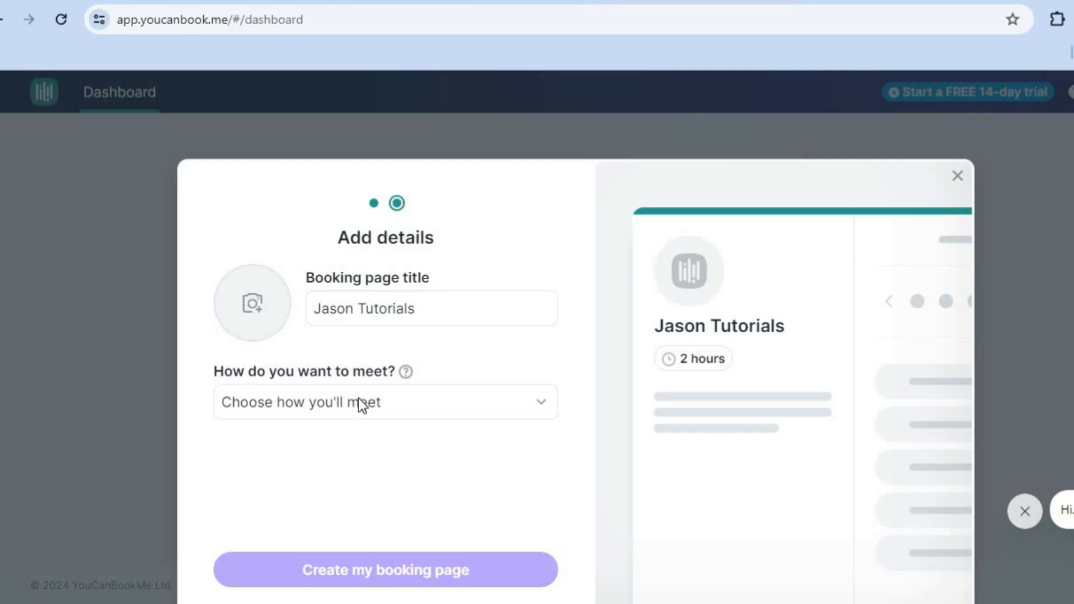
{"action": "left_click", "coordinate": [385, 402]}
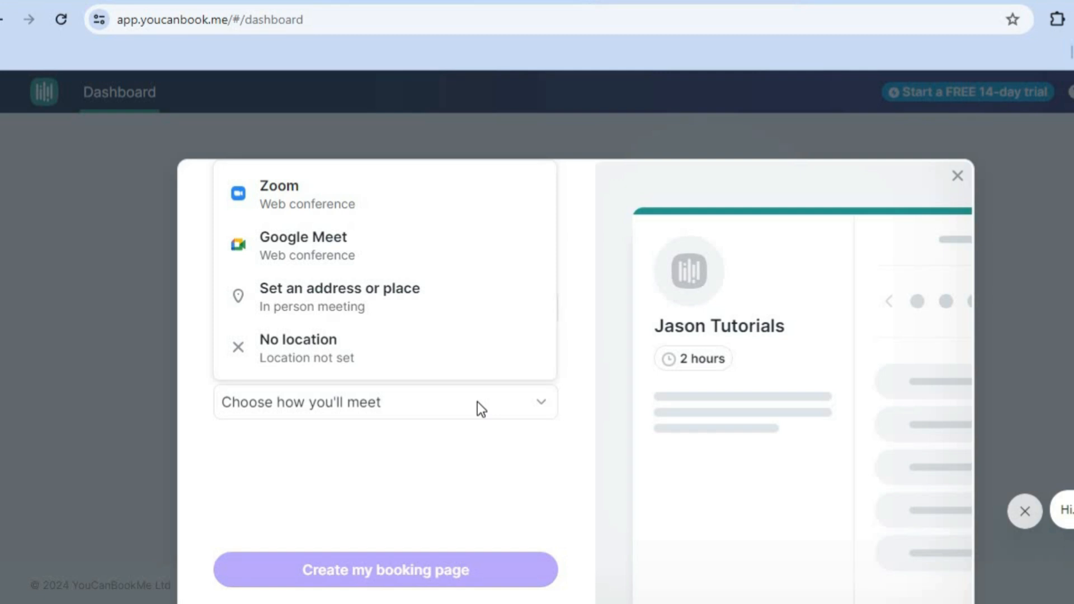
{"action": "mouse_move", "coordinate": [397, 203]}
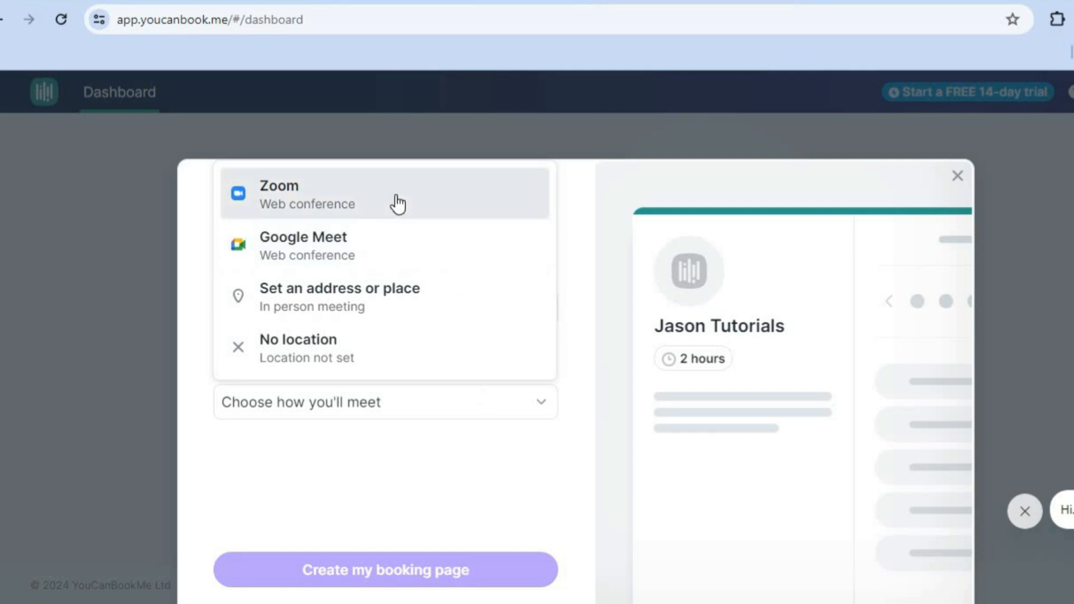
{"action": "mouse_move", "coordinate": [378, 297]}
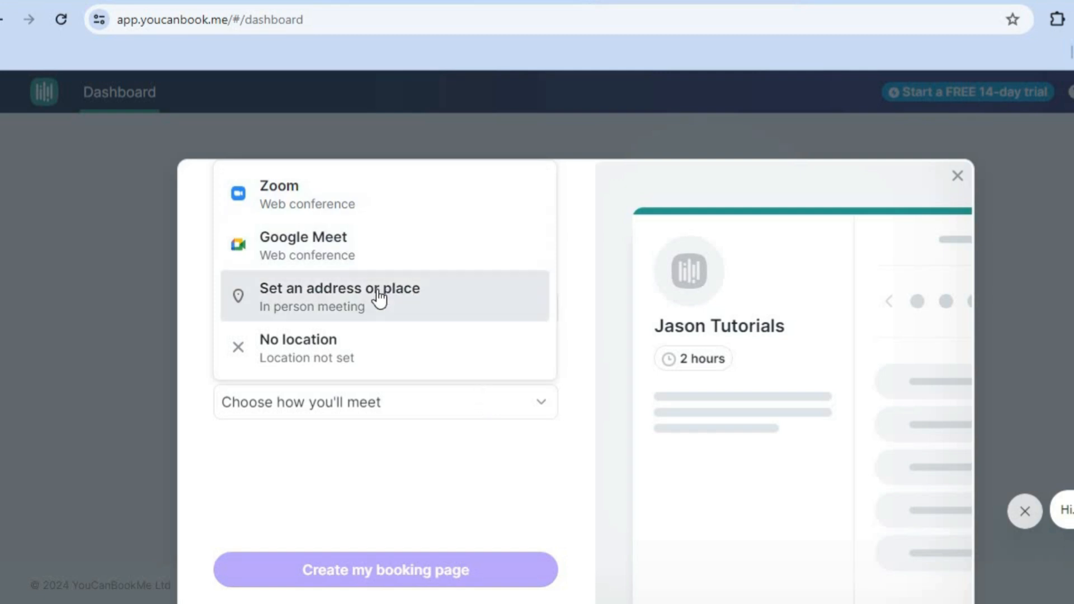
{"action": "mouse_move", "coordinate": [385, 343]}
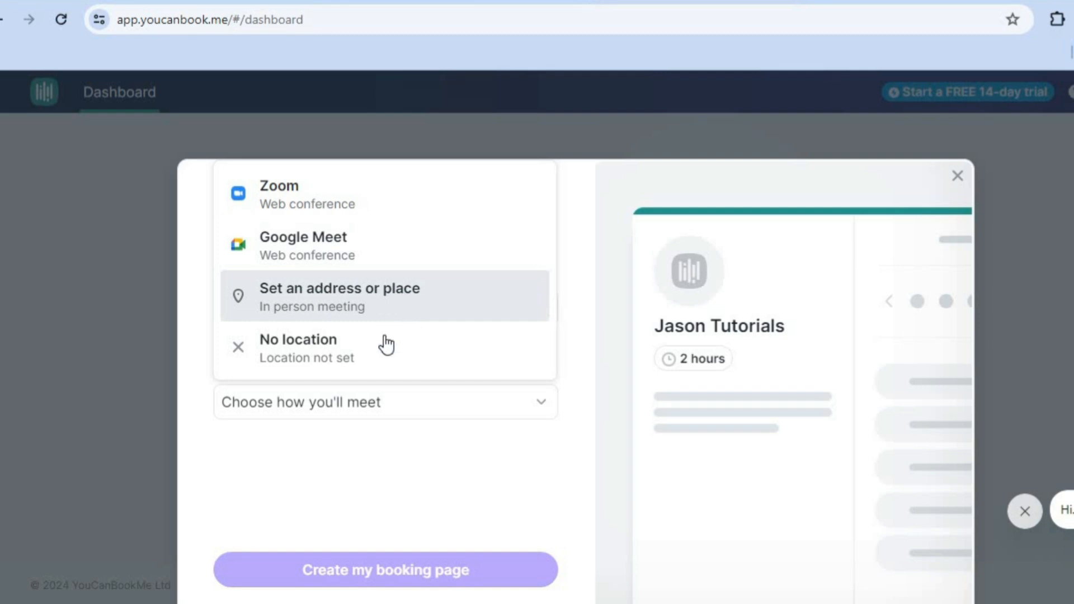
{"action": "left_click", "coordinate": [298, 349]}
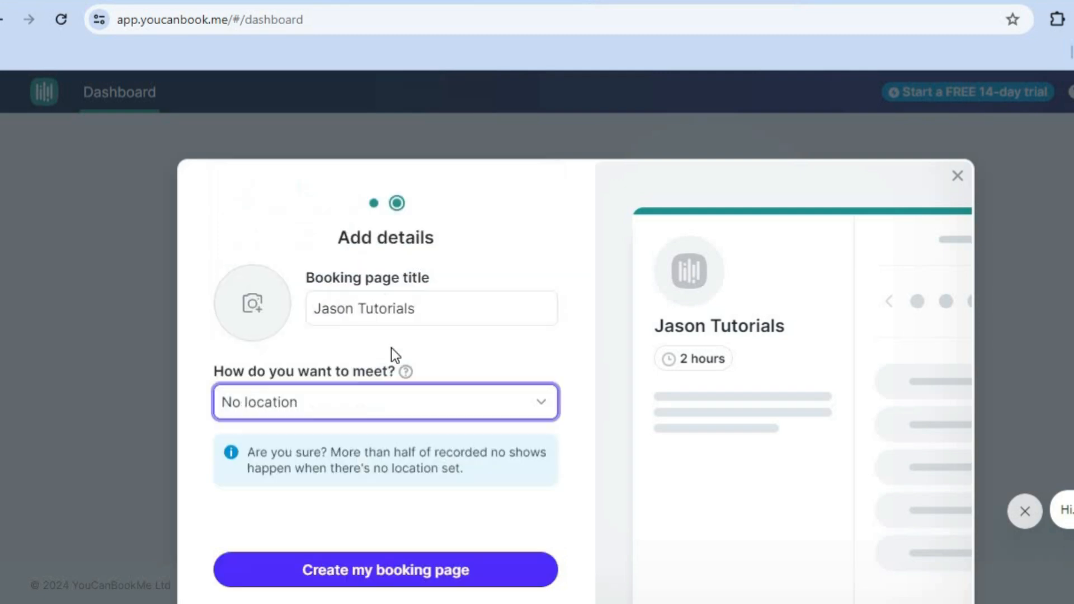
{"action": "mouse_move", "coordinate": [559, 504]}
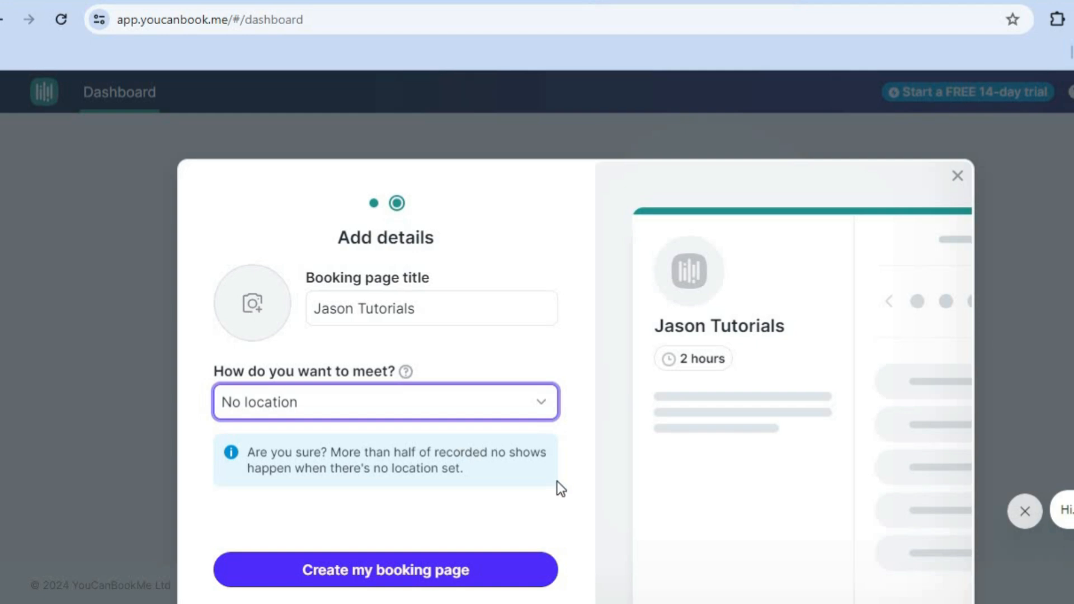
{"action": "mouse_move", "coordinate": [486, 569]}
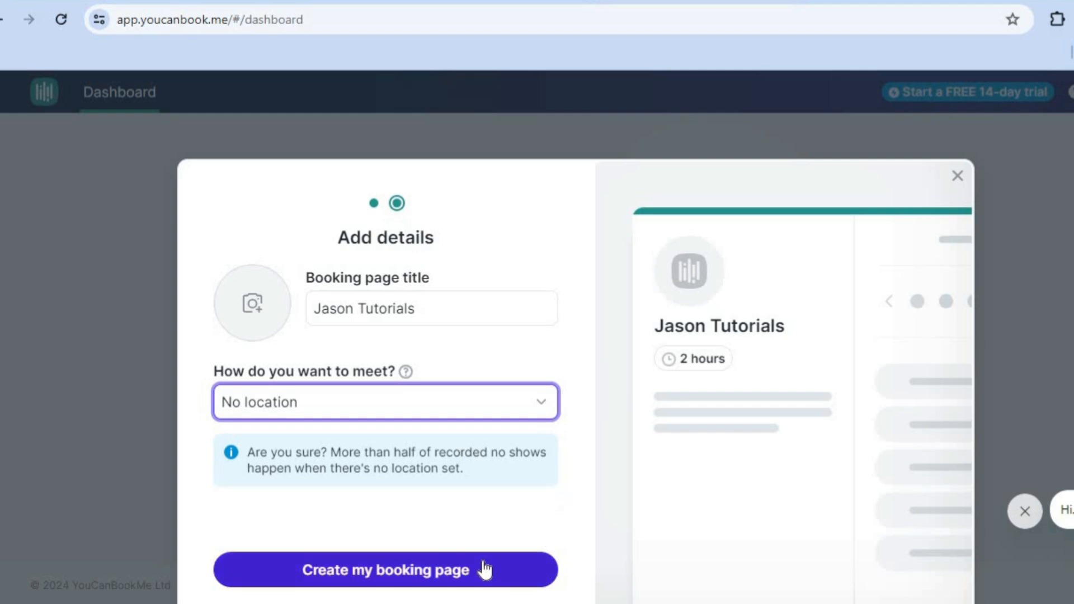
{"action": "left_click", "coordinate": [385, 569]}
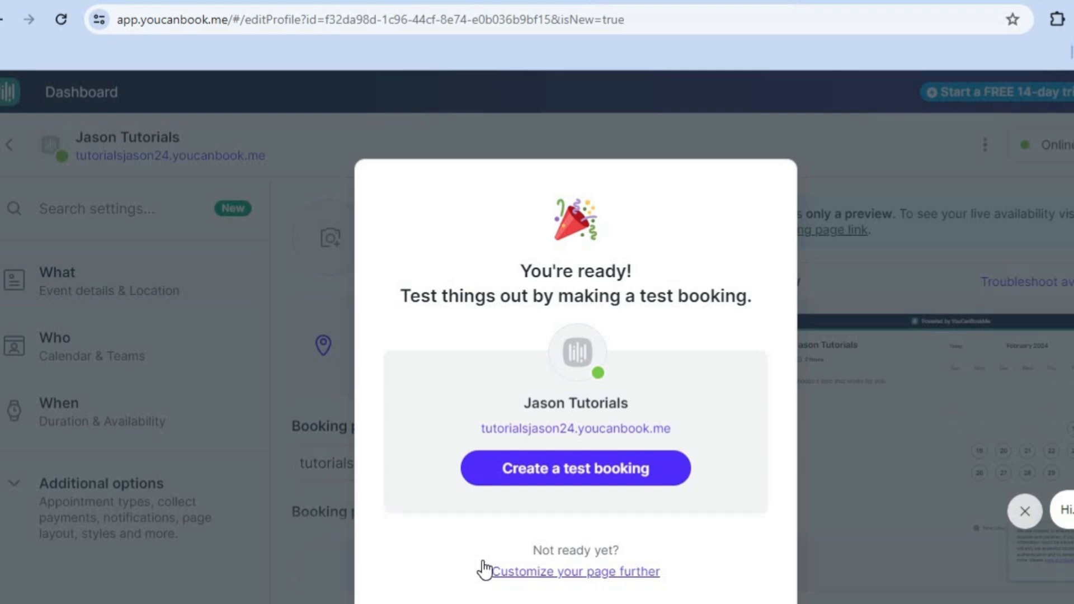
{"action": "mouse_move", "coordinate": [577, 514]}
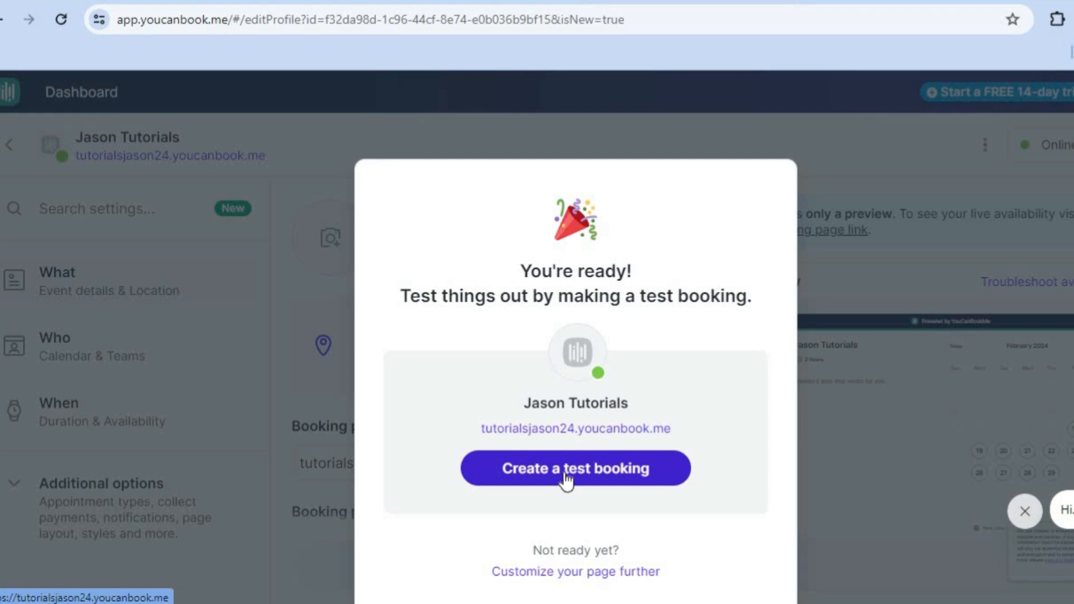
Step: Choose 'Create a test booking' on the 'You're ready!' confirmation
{"action": "left_click", "coordinate": [573, 468]}
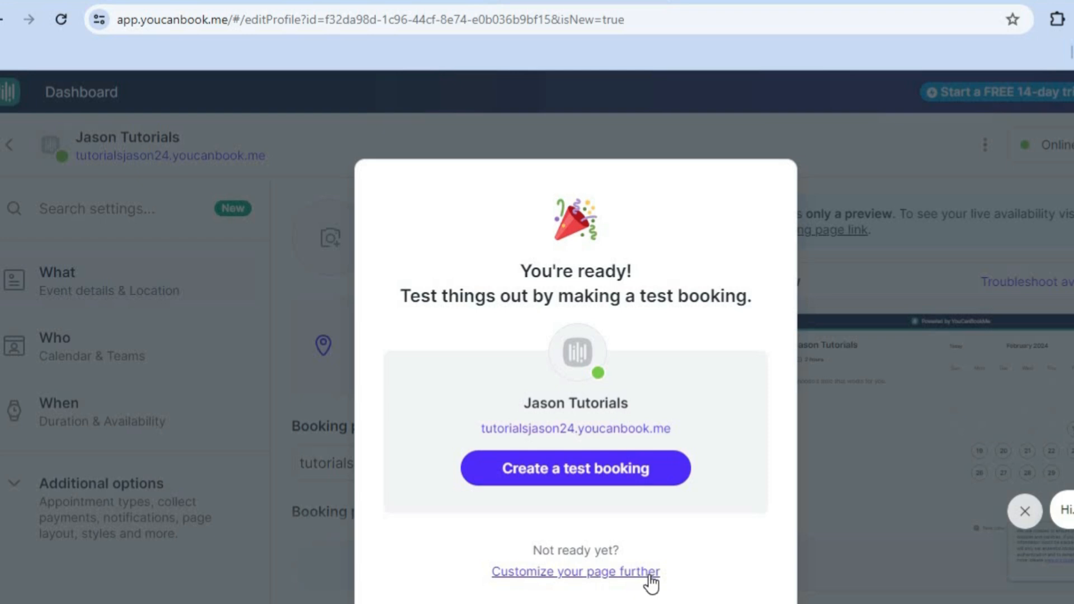
Step: Customize the page further, viewing the 2-hour availability and expanding Additional options
{"action": "left_click", "coordinate": [579, 570]}
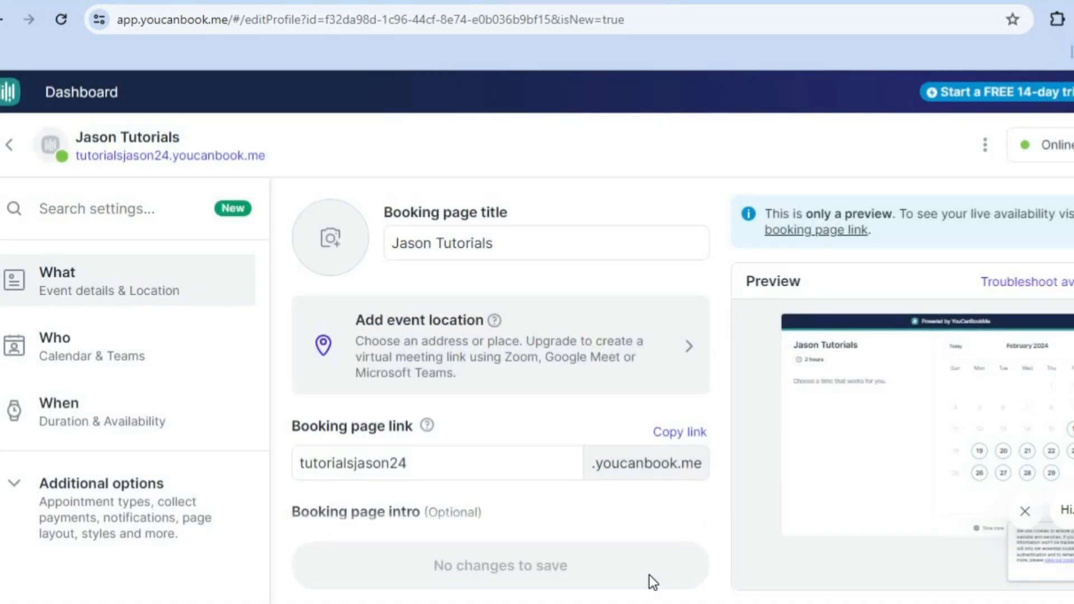
{"action": "mouse_move", "coordinate": [757, 521]}
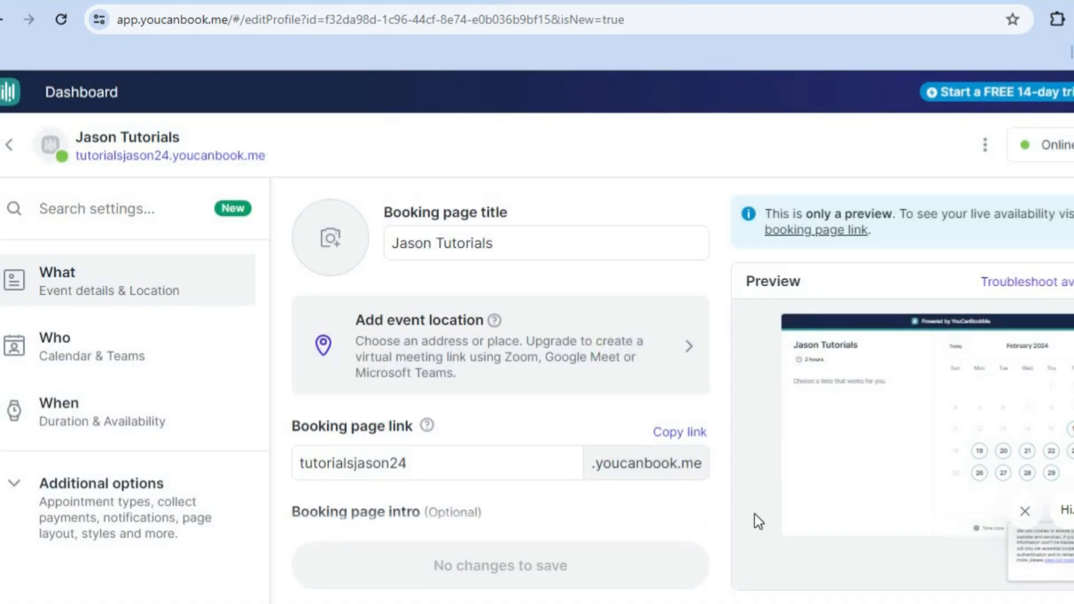
{"action": "mouse_move", "coordinate": [799, 503]}
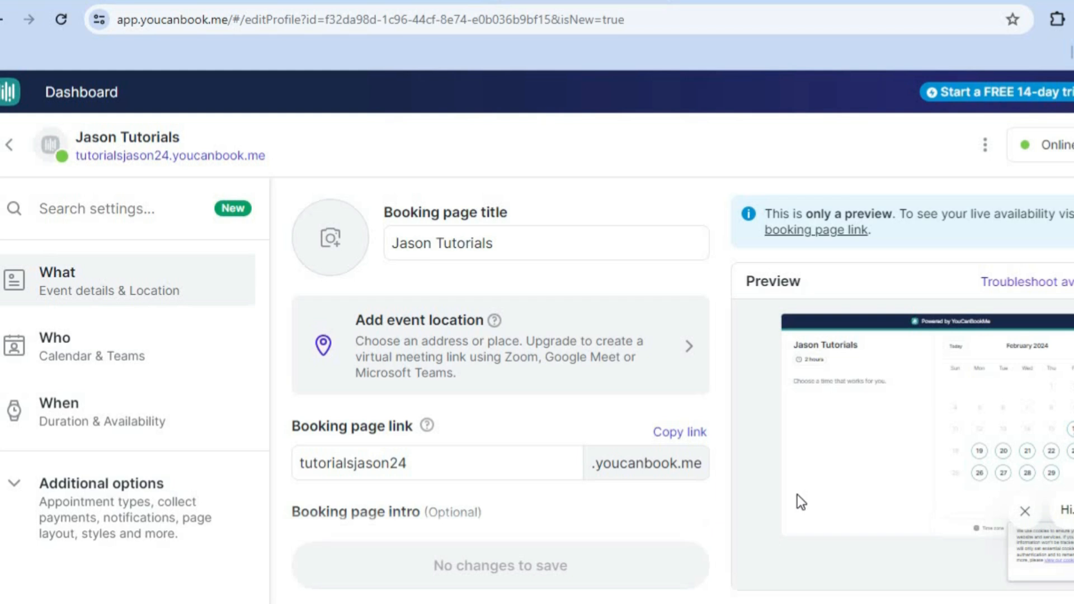
{"action": "mouse_move", "coordinate": [174, 365]}
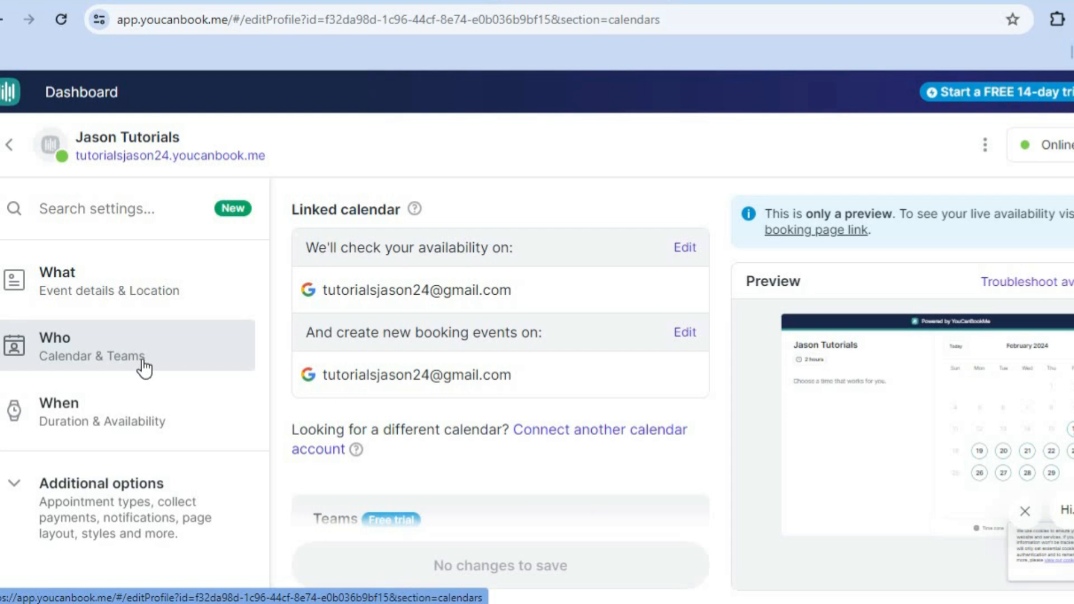
{"action": "mouse_move", "coordinate": [393, 421]}
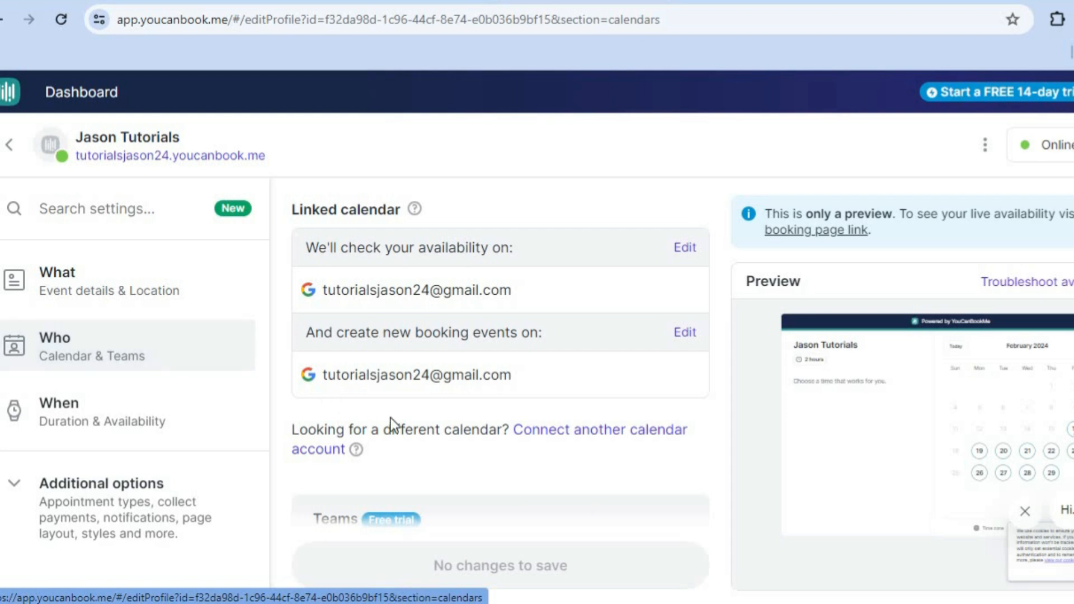
{"action": "mouse_move", "coordinate": [203, 467]}
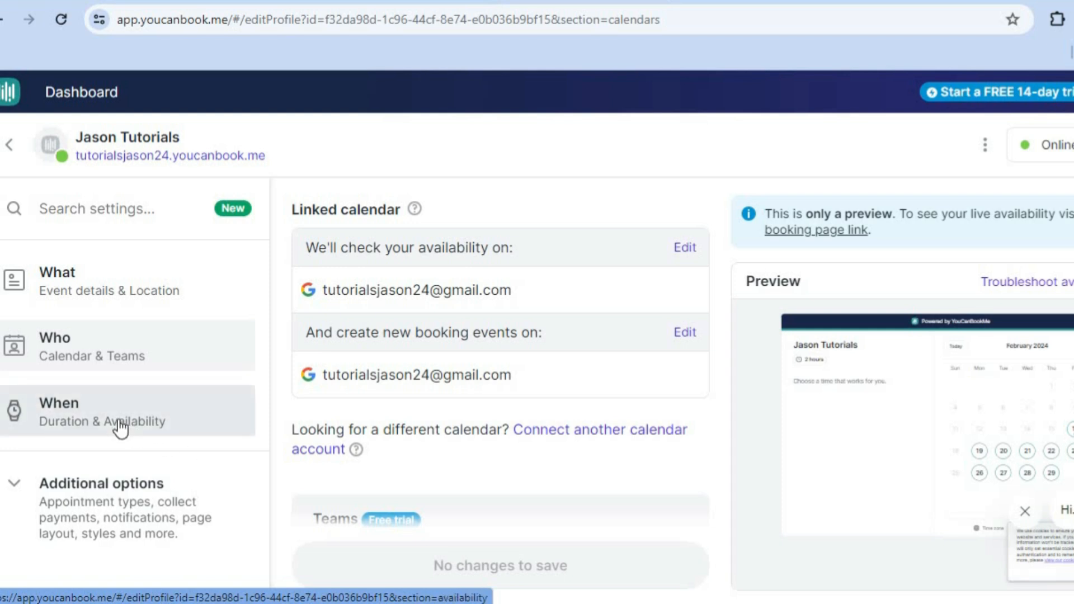
{"action": "left_click", "coordinate": [59, 403]}
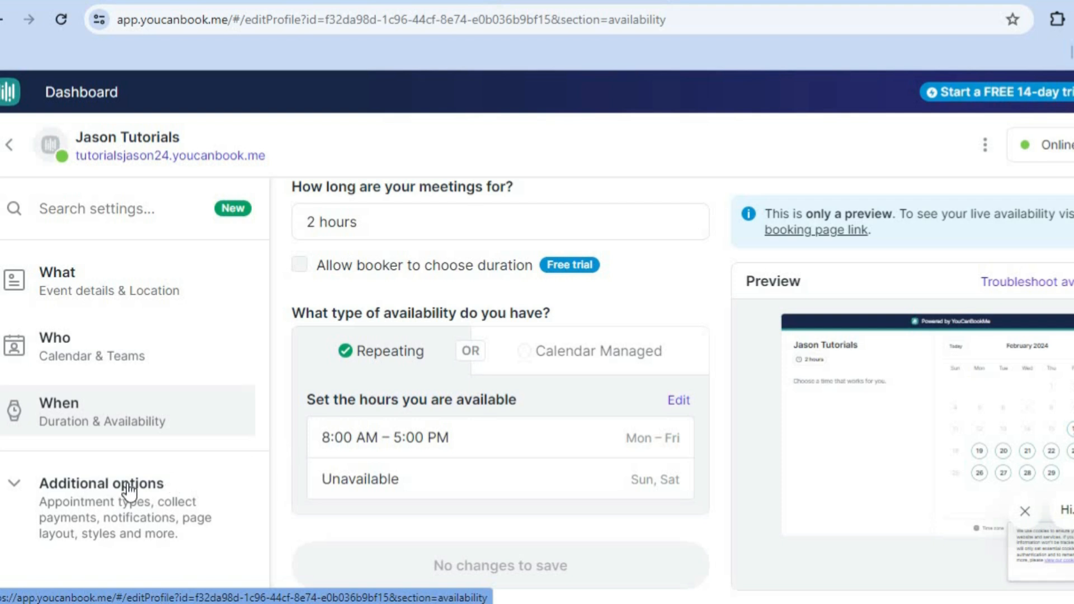
{"action": "left_click", "coordinate": [104, 485]}
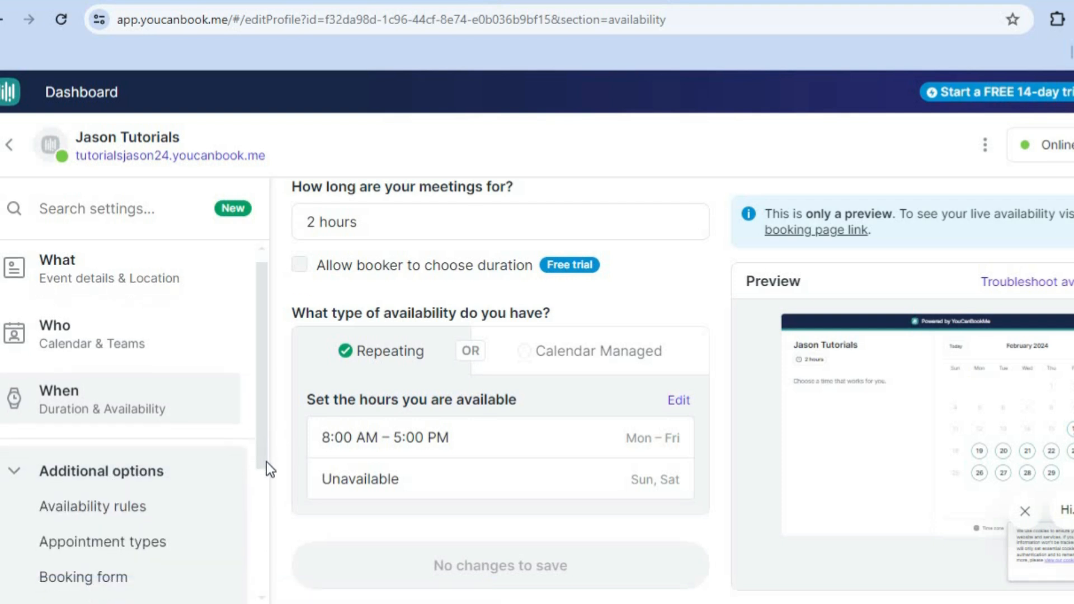
{"action": "scroll", "scroll_direction": "down", "scroll_amount": 3}
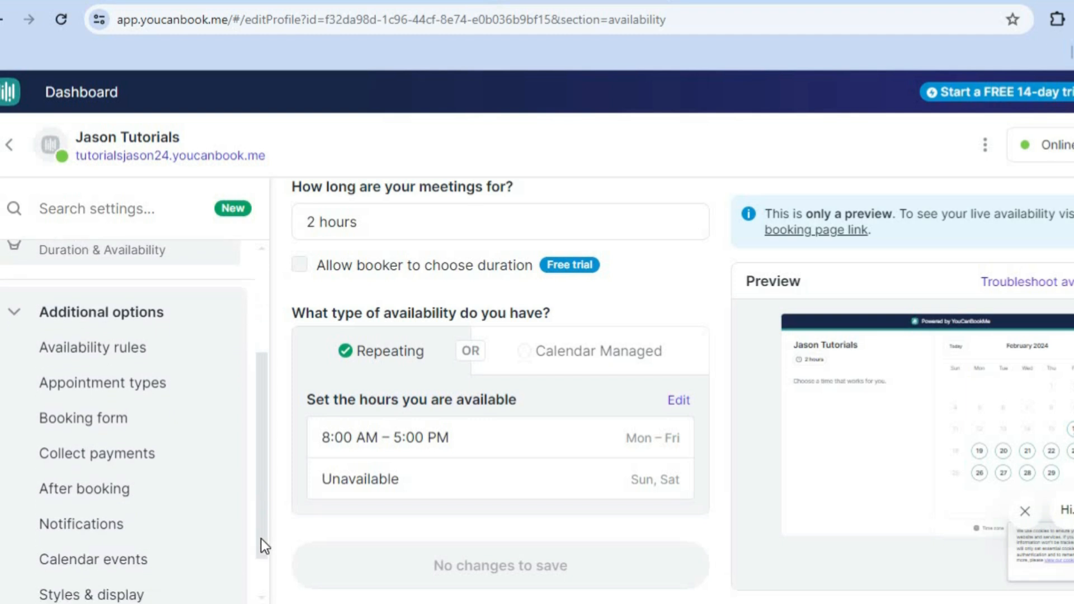
Step: Turn on Collect payments with a $10 USD price per booking
{"action": "left_click", "coordinate": [96, 453]}
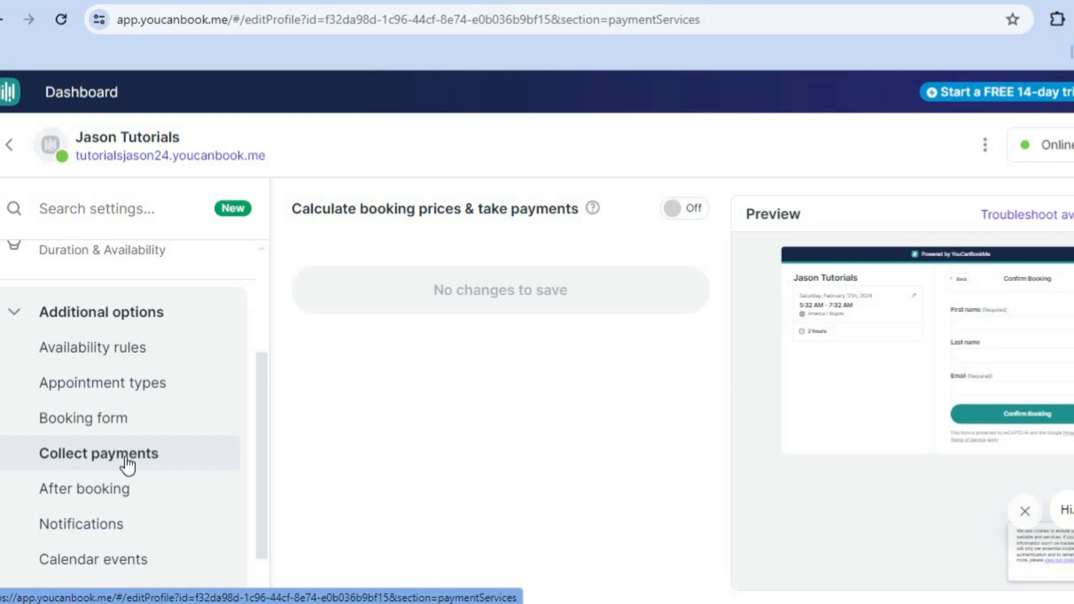
{"action": "mouse_move", "coordinate": [508, 391]}
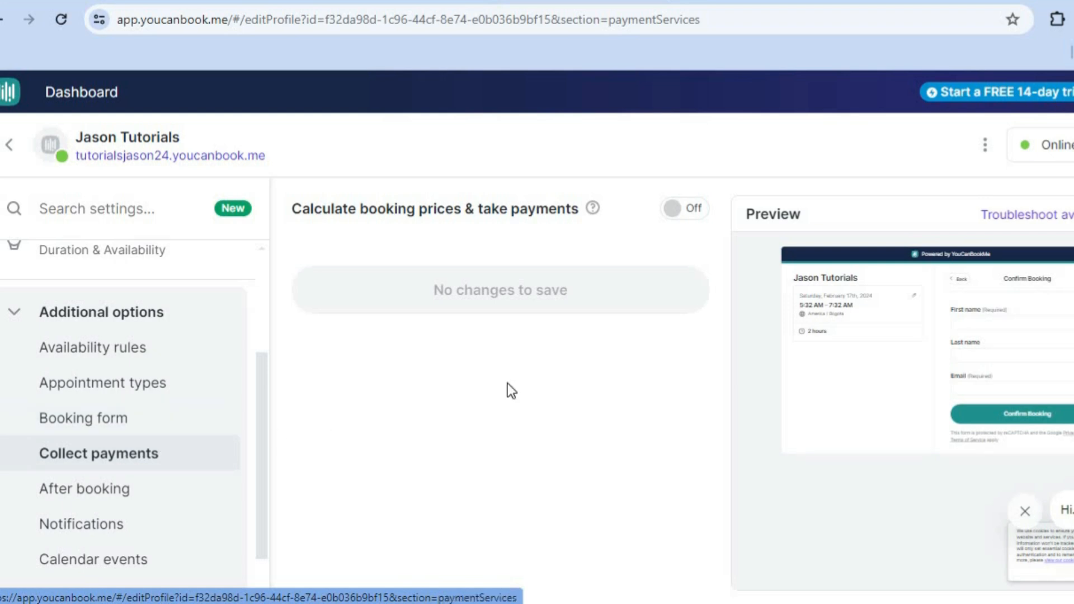
{"action": "mouse_move", "coordinate": [486, 219]}
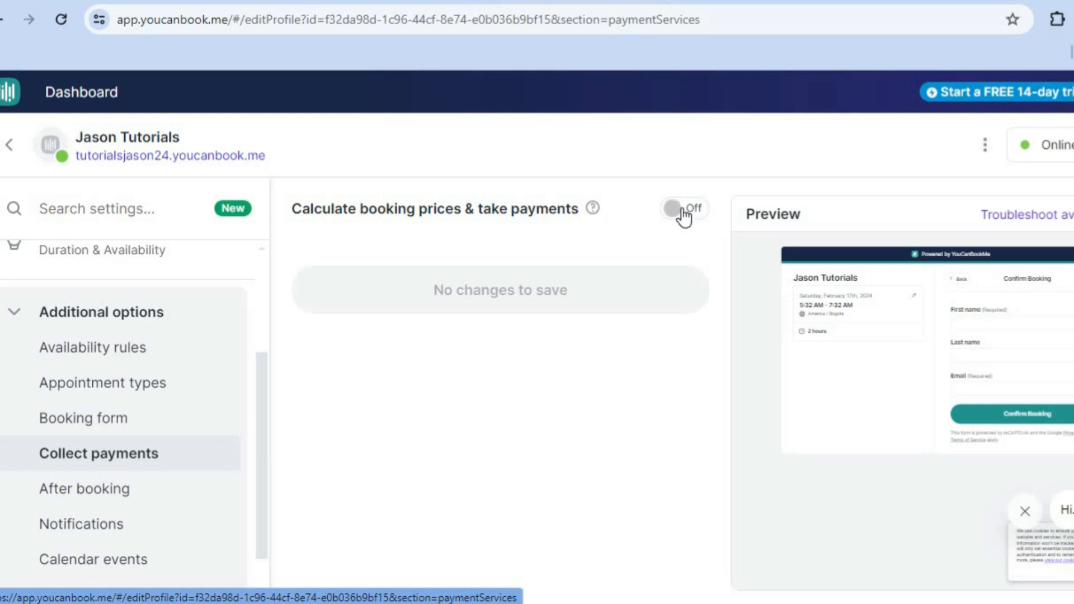
{"action": "left_click", "coordinate": [683, 209]}
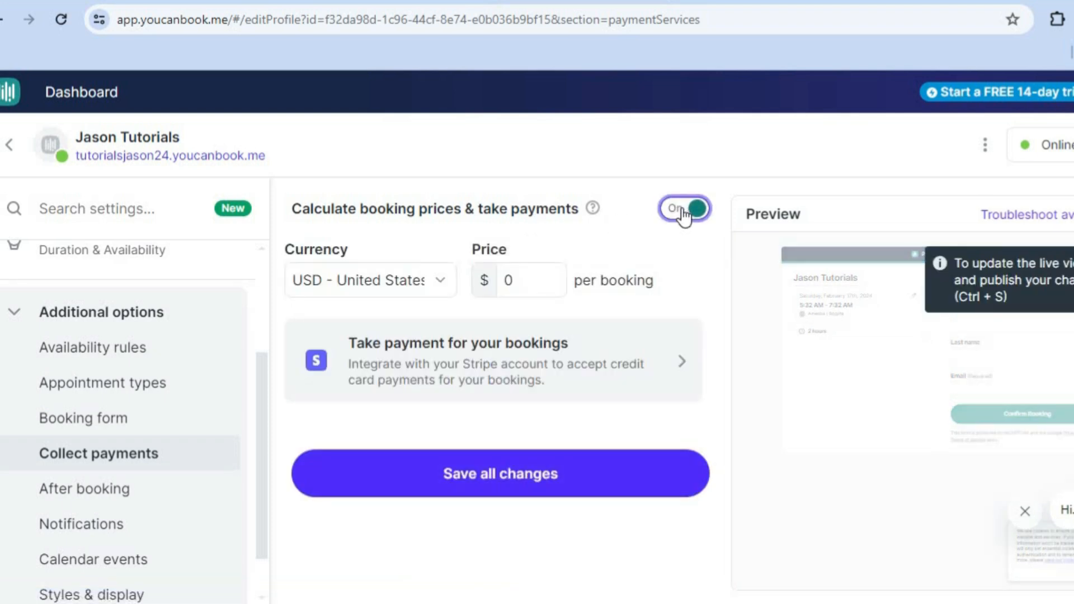
{"action": "mouse_move", "coordinate": [452, 319]}
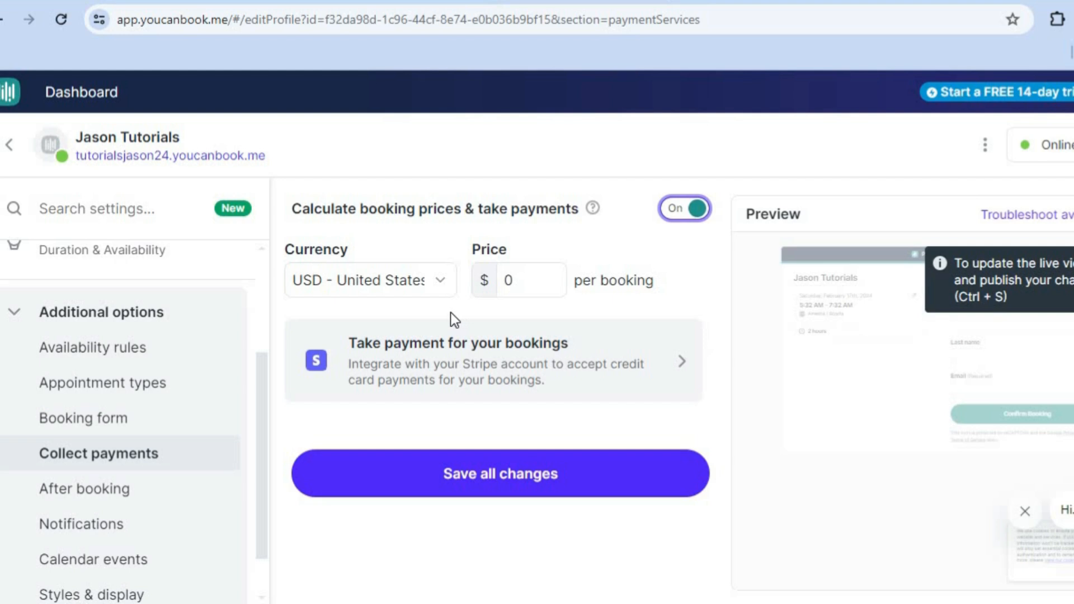
{"action": "left_click", "coordinate": [531, 279]}
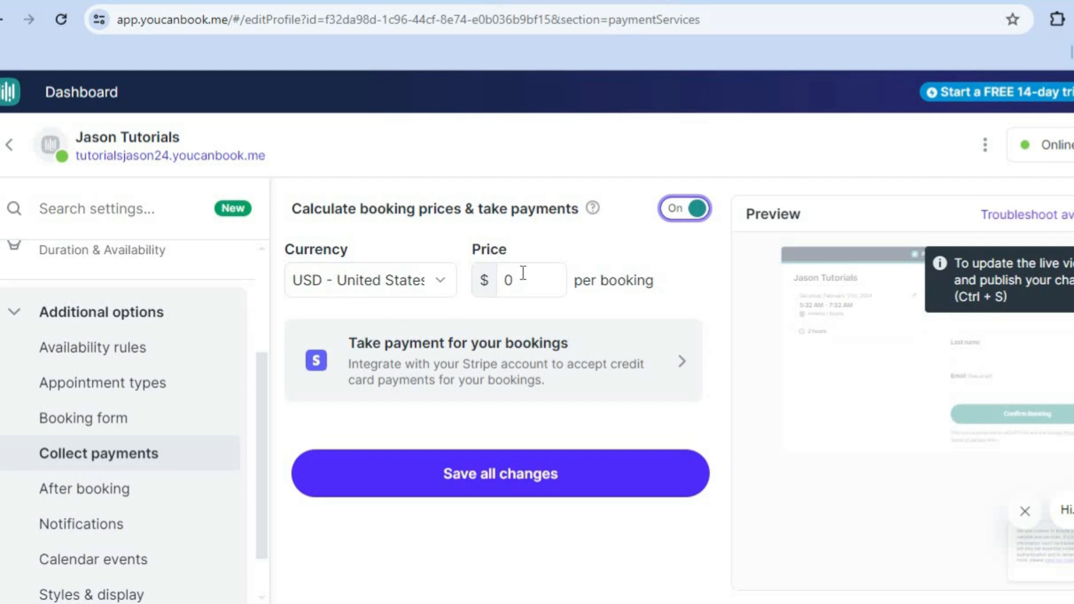
{"action": "left_click", "coordinate": [524, 280]}
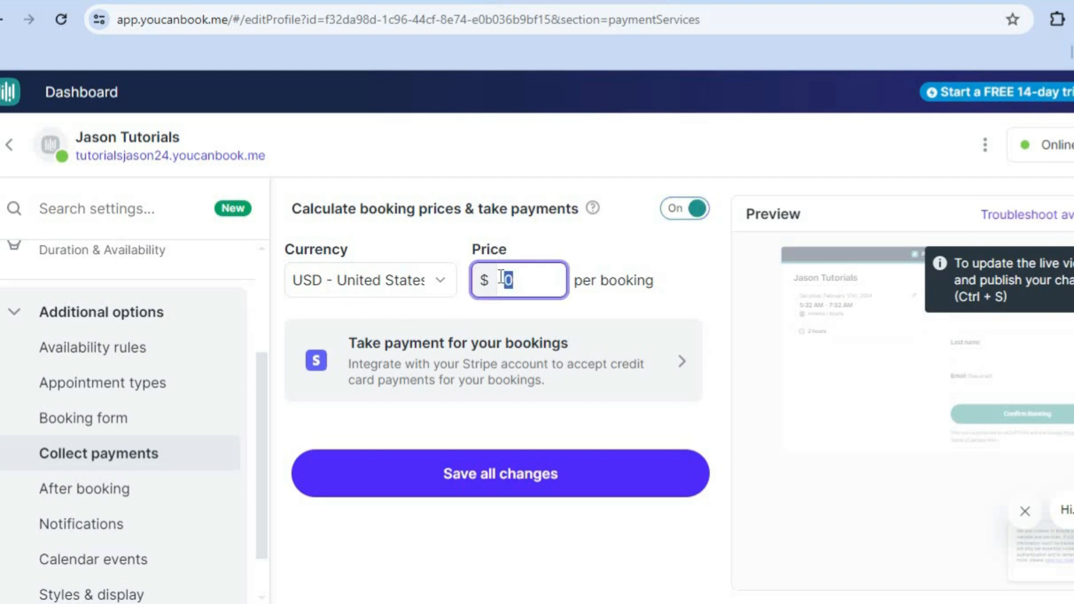
{"action": "type", "text": "1"}
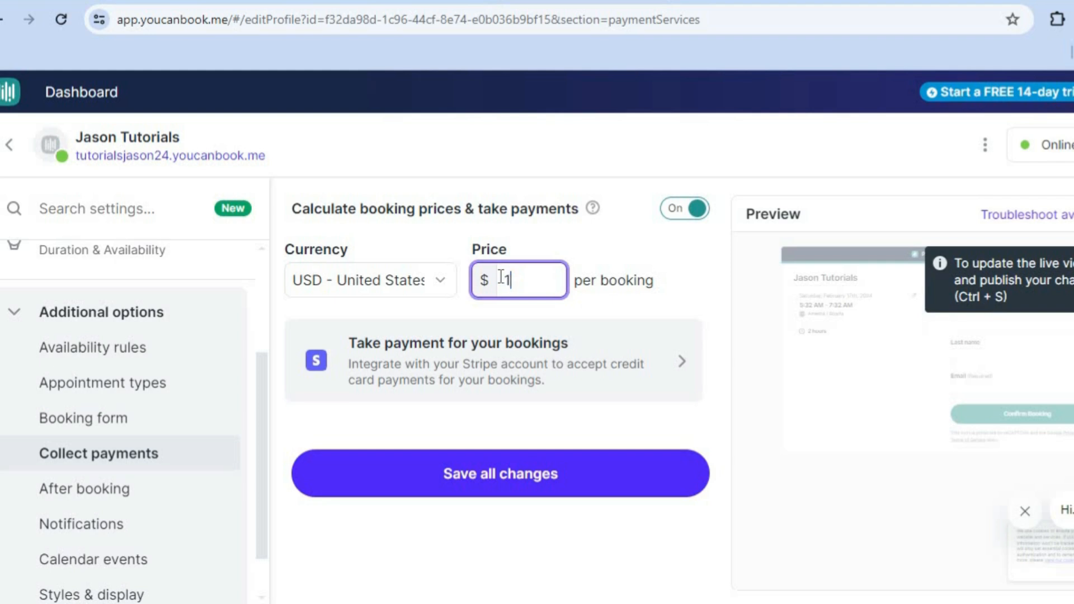
{"action": "type", "text": "0"}
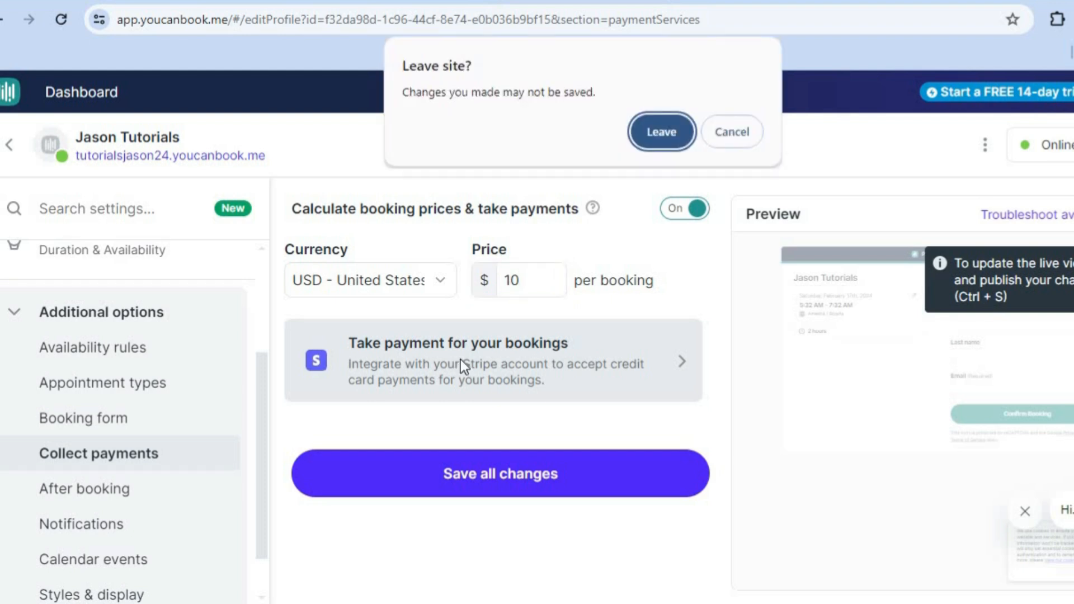
Step: Leave for the Stripe sign-up, then return to YouCanBook.Me without signing up
{"action": "left_click", "coordinate": [661, 132]}
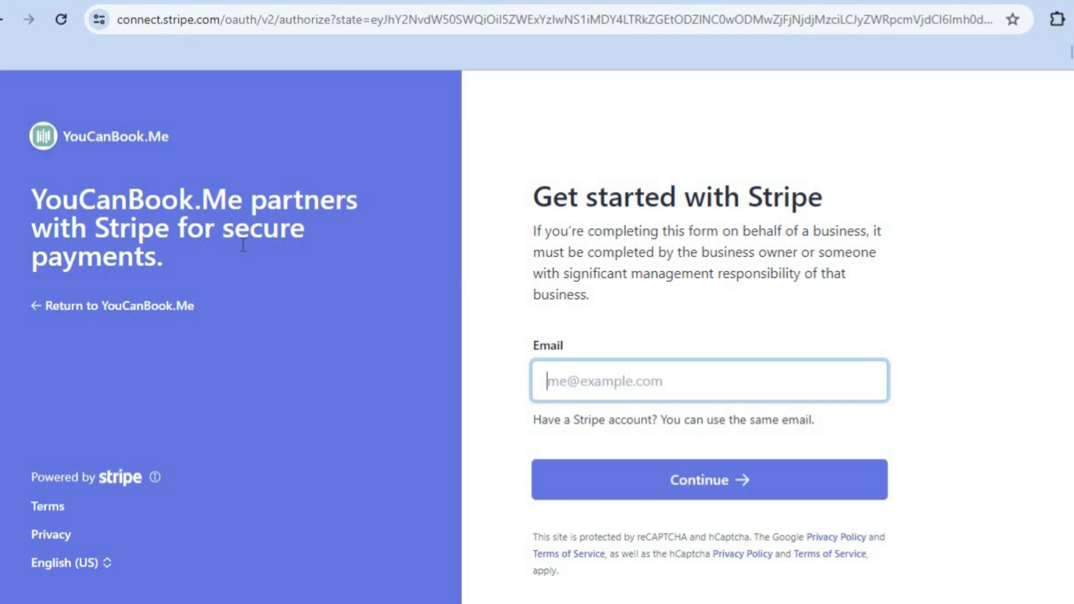
{"action": "mouse_move", "coordinate": [97, 315]}
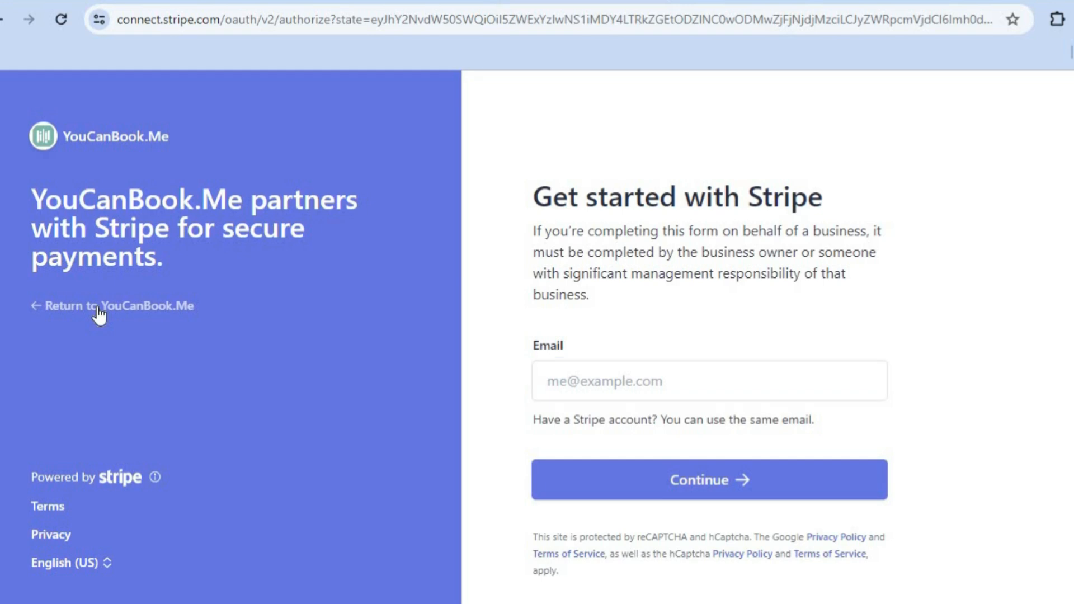
{"action": "left_click", "coordinate": [115, 306]}
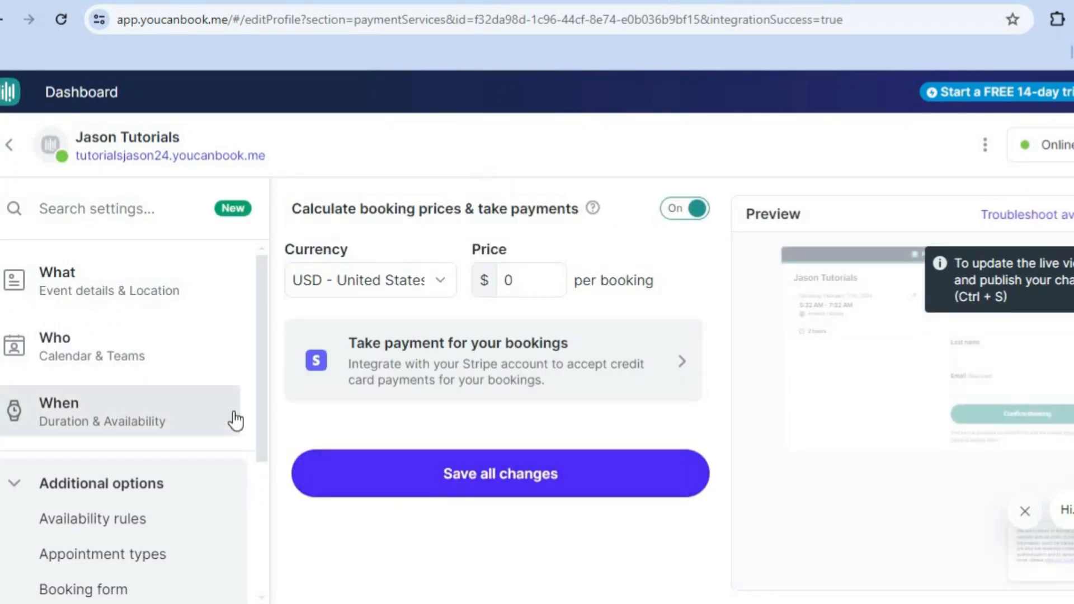
Step: Open the After booking settings with the default thank-you confirmation message
{"action": "scroll", "scroll_direction": "down", "scroll_amount": 3}
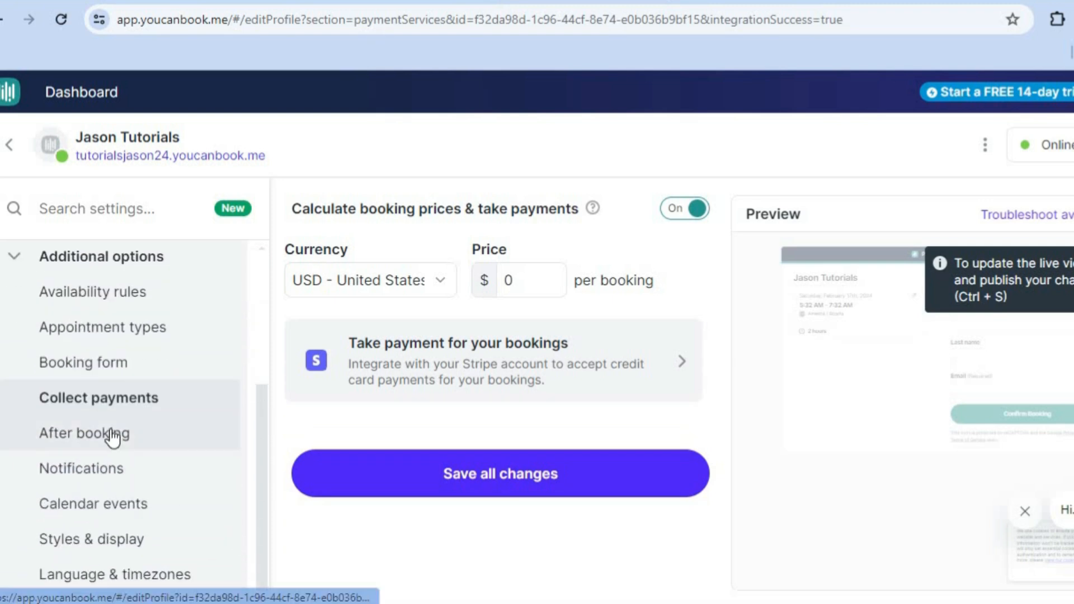
{"action": "left_click", "coordinate": [82, 433]}
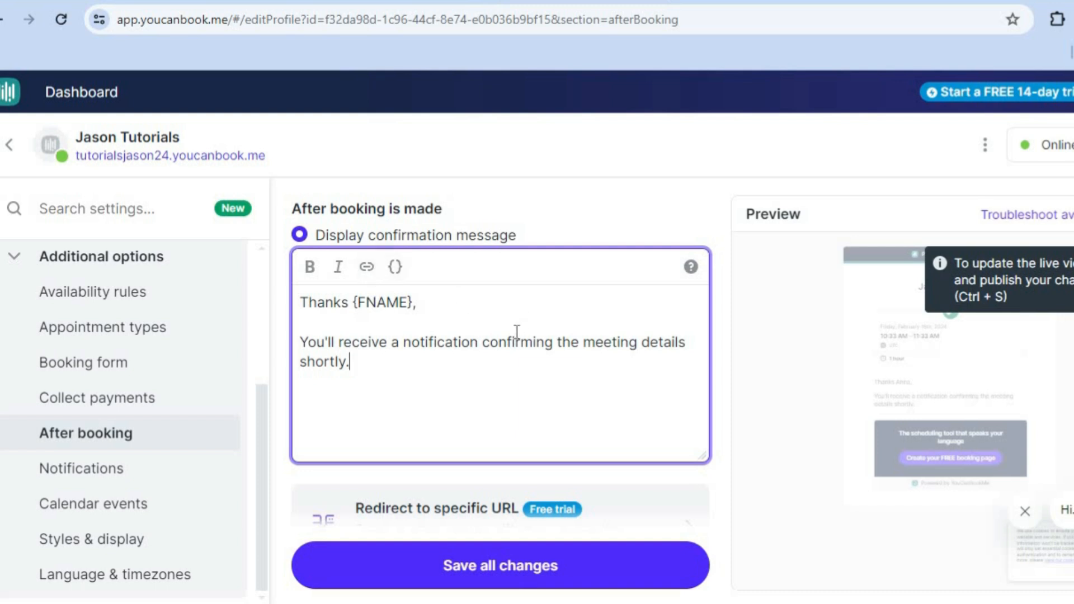
{"action": "mouse_move", "coordinate": [505, 350]}
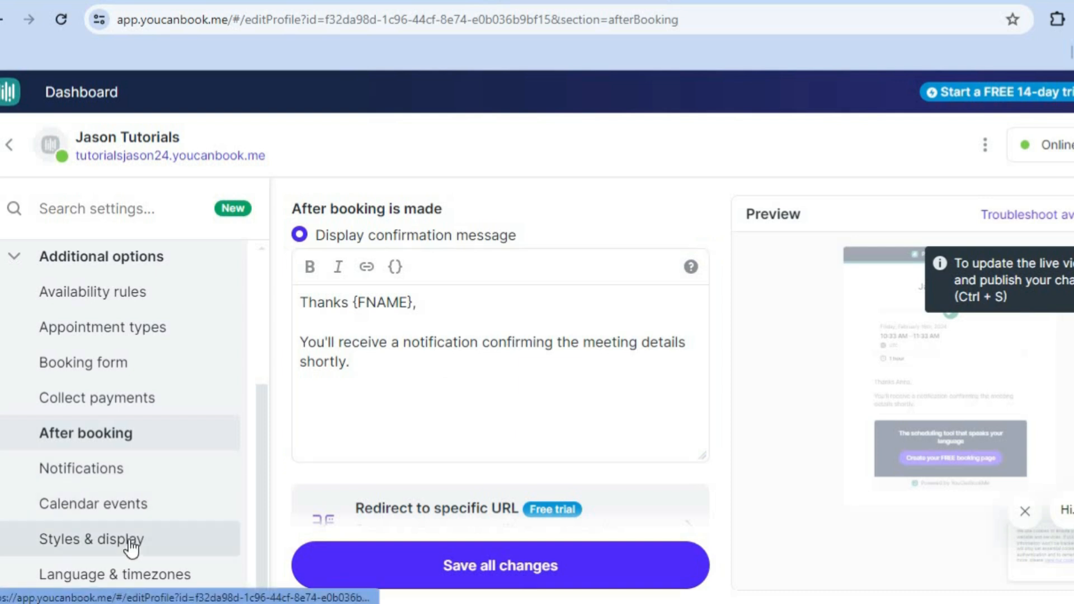
Step: Open Styles & display to see booking page colours and the month layout
{"action": "left_click", "coordinate": [87, 538]}
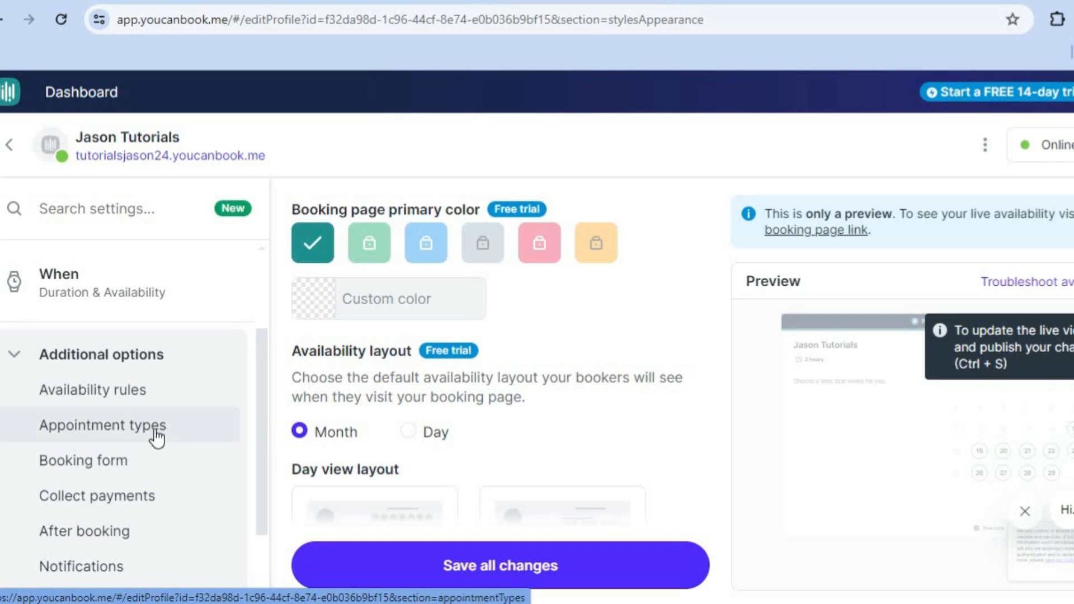
Step: Start the free 14-day trial from Appointment types, enabling the 2-hour My service
{"action": "left_click", "coordinate": [103, 425]}
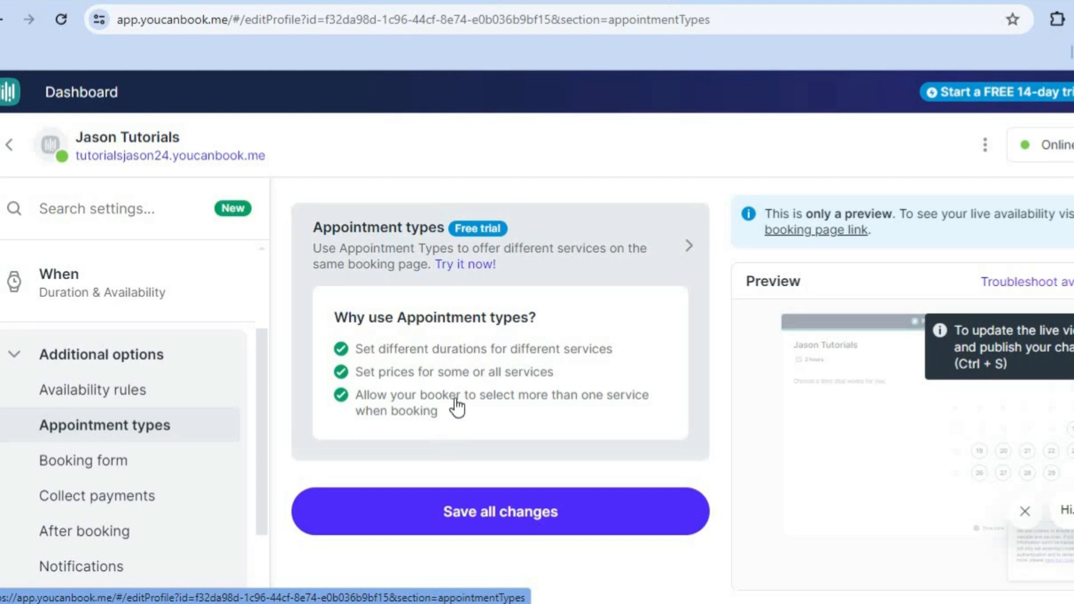
{"action": "mouse_move", "coordinate": [417, 249]}
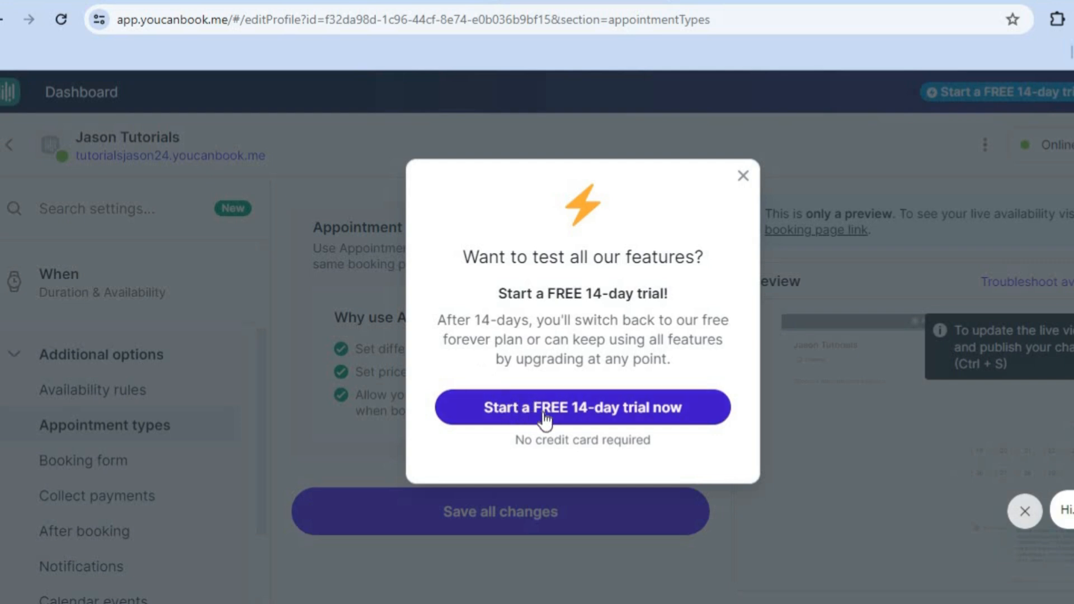
{"action": "mouse_move", "coordinate": [600, 411]}
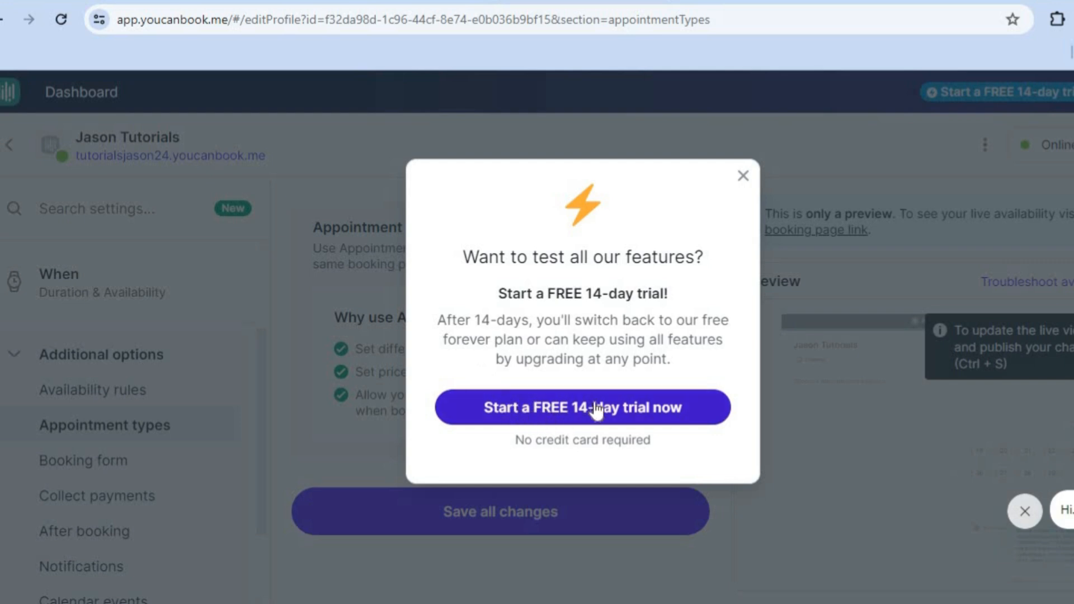
{"action": "left_click", "coordinate": [597, 407]}
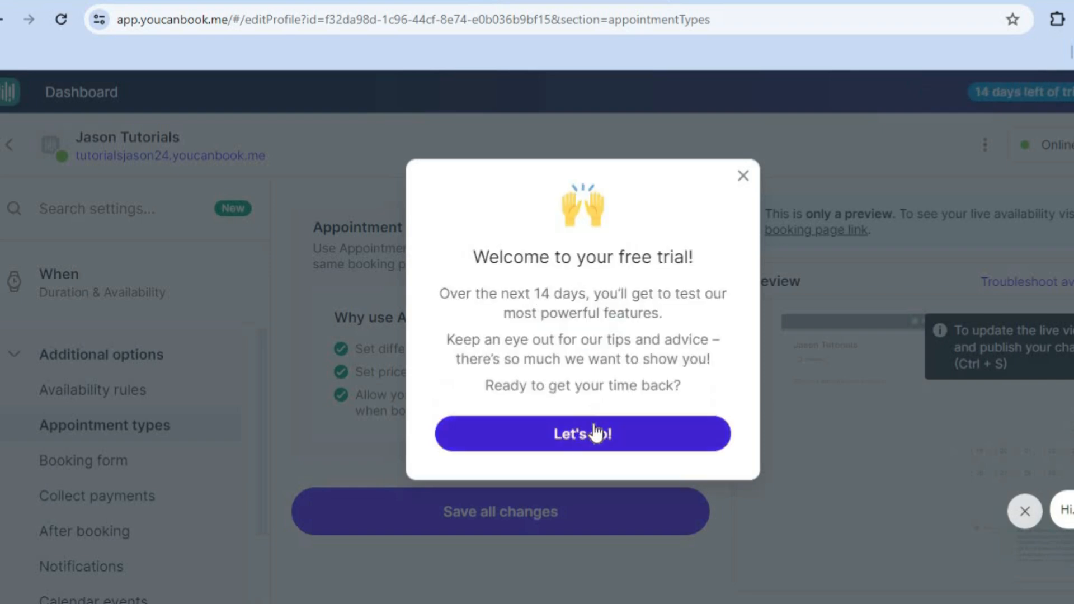
{"action": "left_click", "coordinate": [582, 434]}
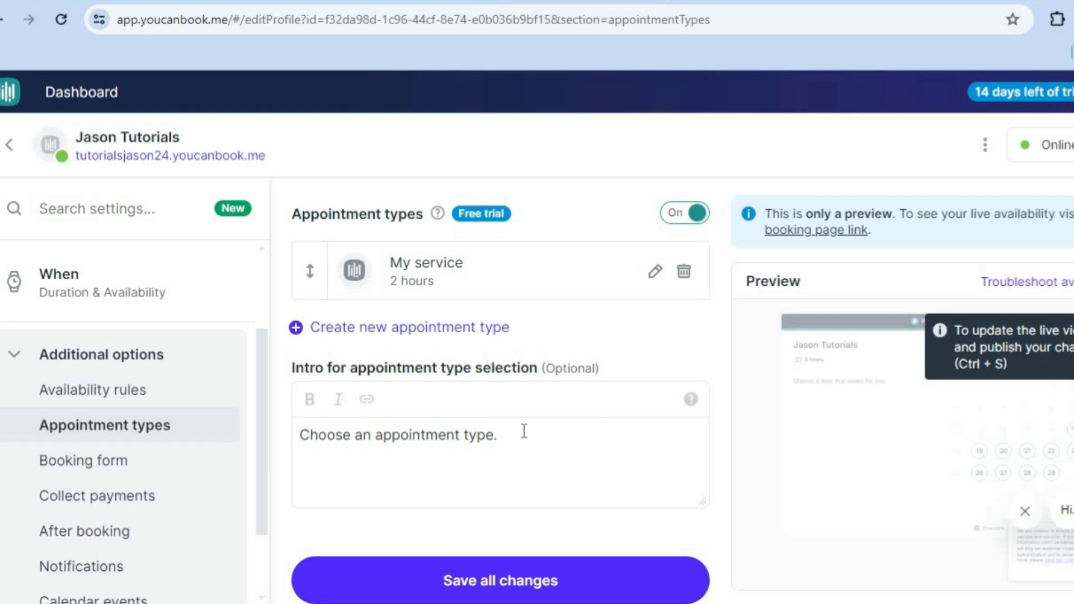
Step: Add a blank appointment type, delete it so only My service remains, and view the booking form
{"action": "left_click", "coordinate": [511, 436]}
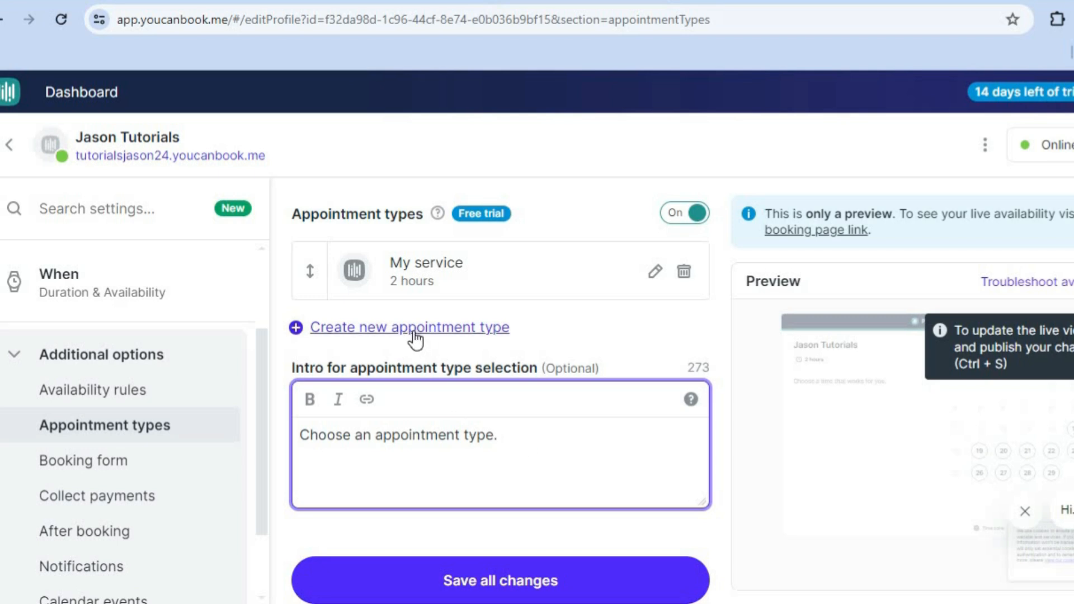
{"action": "left_click", "coordinate": [499, 435]}
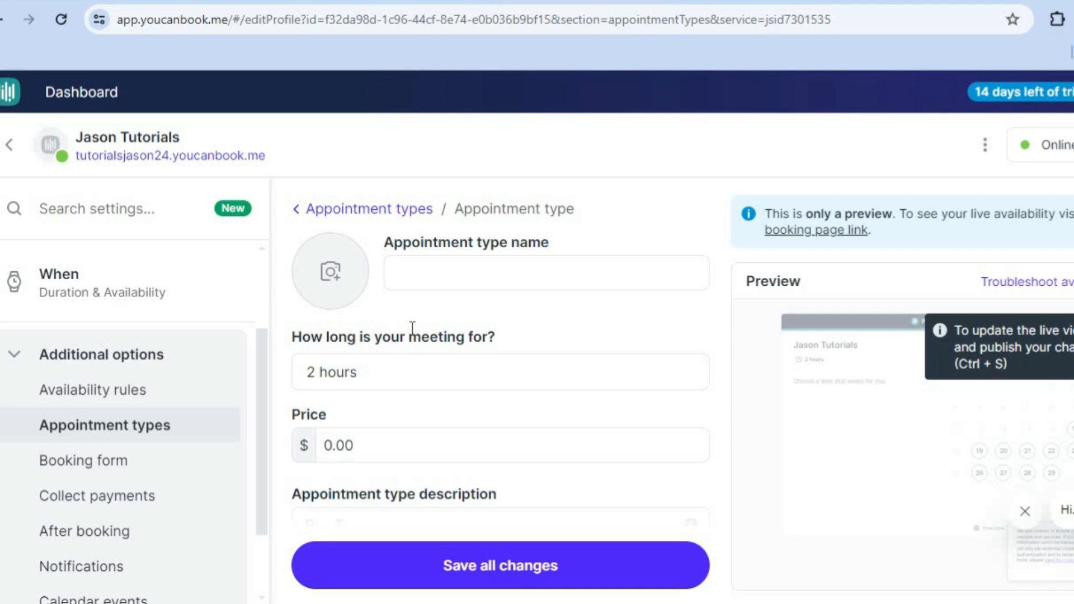
{"action": "left_click", "coordinate": [500, 566]}
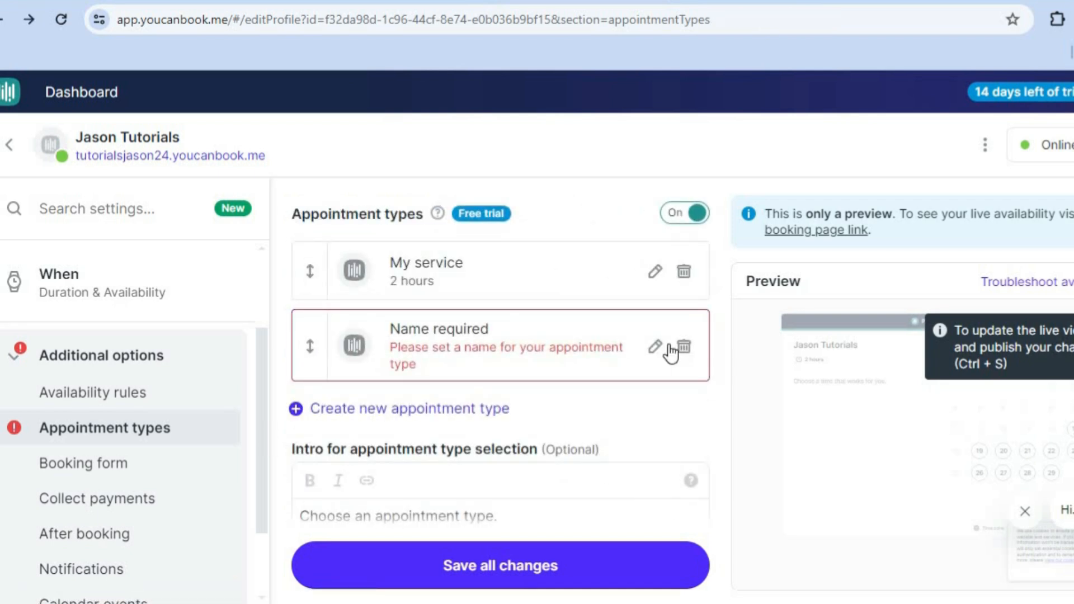
{"action": "left_click", "coordinate": [684, 347]}
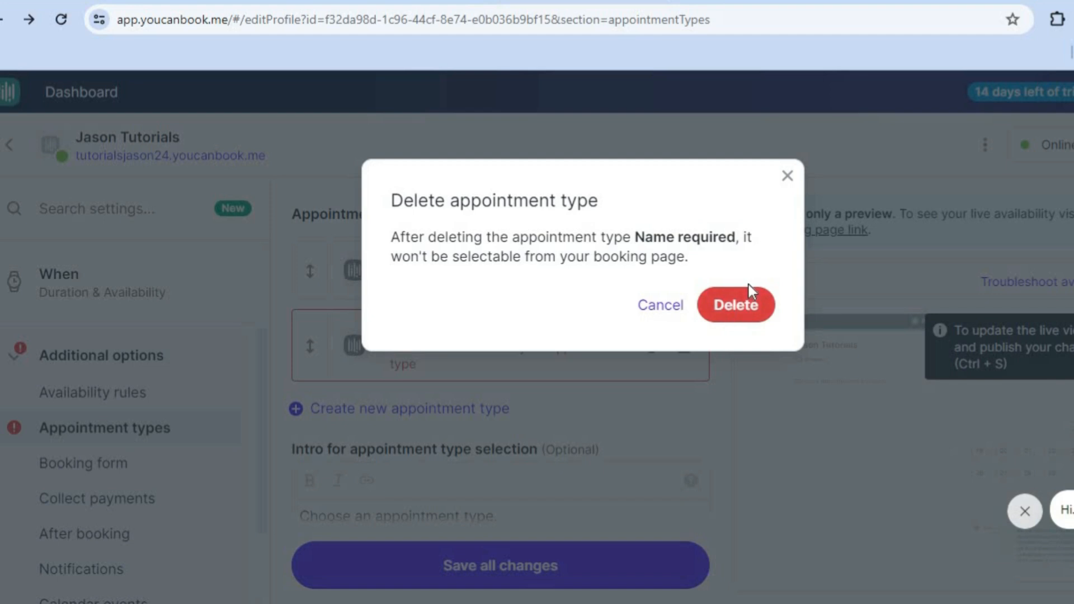
{"action": "left_click", "coordinate": [736, 304]}
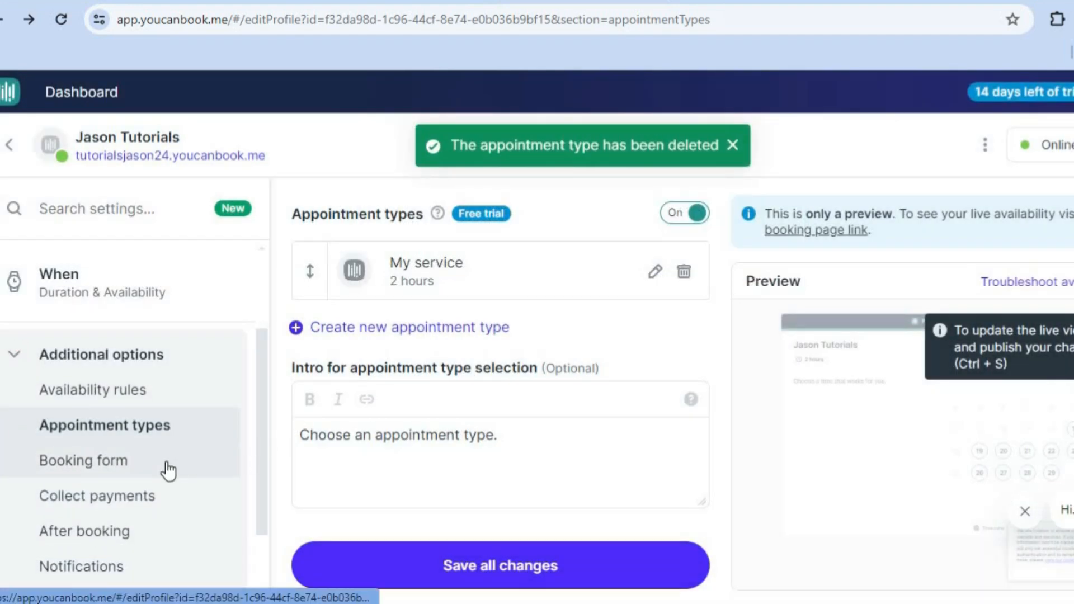
{"action": "left_click", "coordinate": [83, 461]}
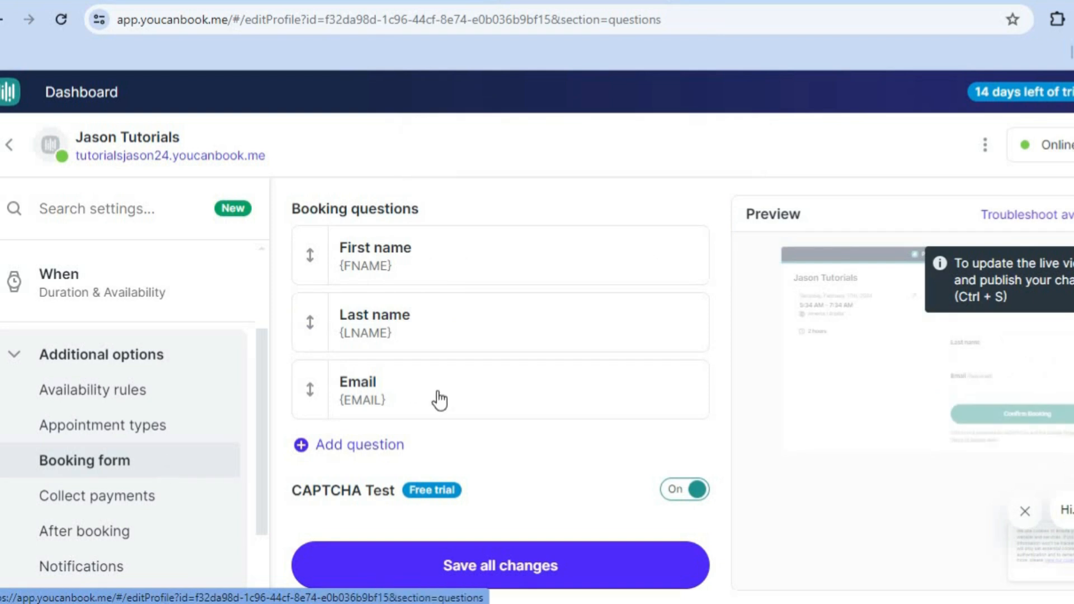
{"action": "mouse_move", "coordinate": [458, 257]}
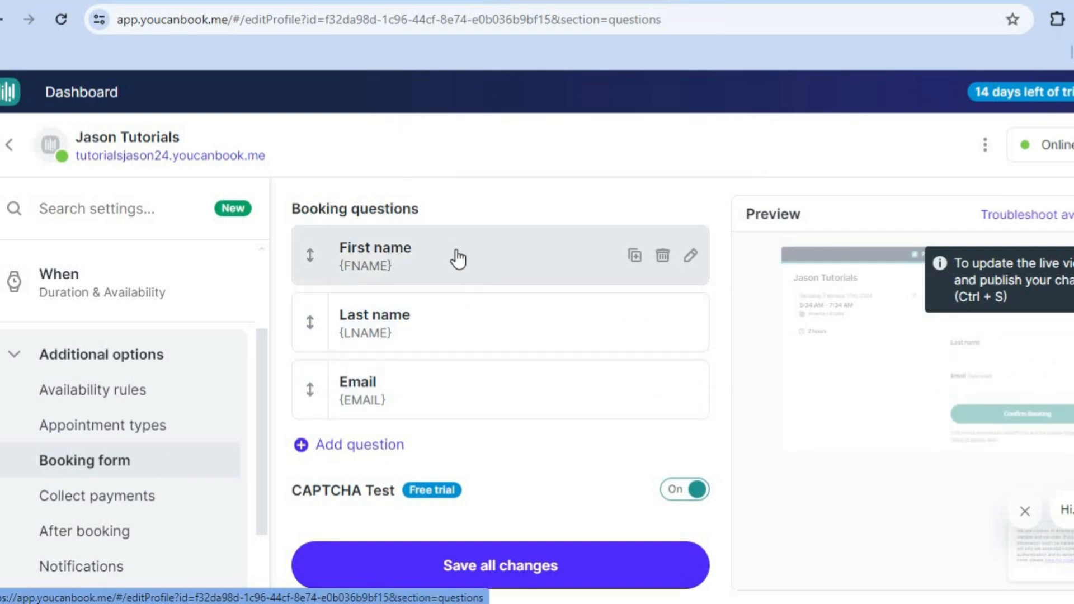
{"action": "mouse_move", "coordinate": [492, 275]}
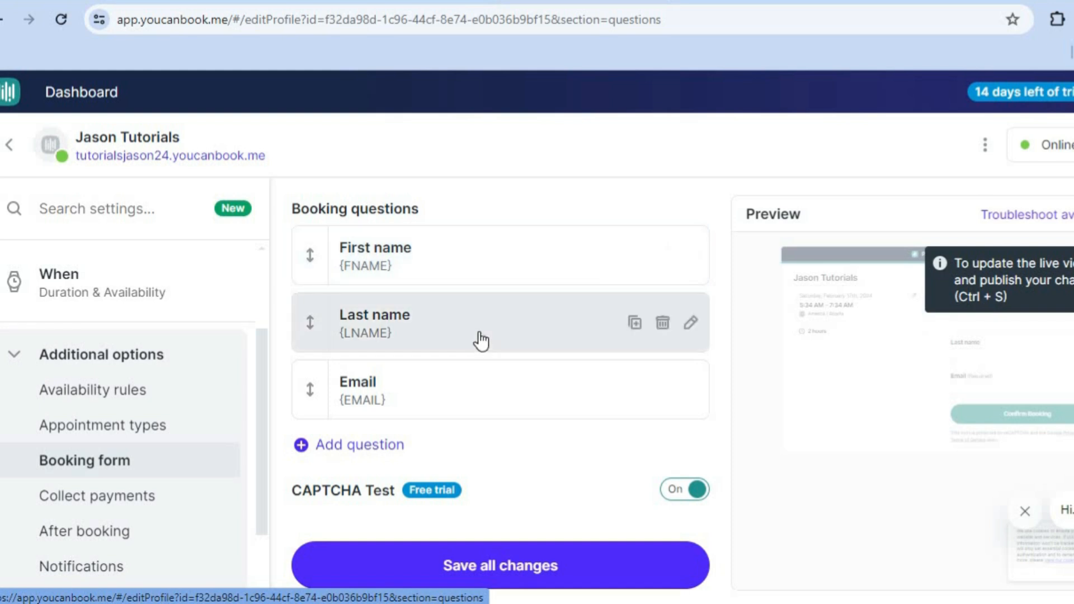
{"action": "mouse_move", "coordinate": [490, 399]}
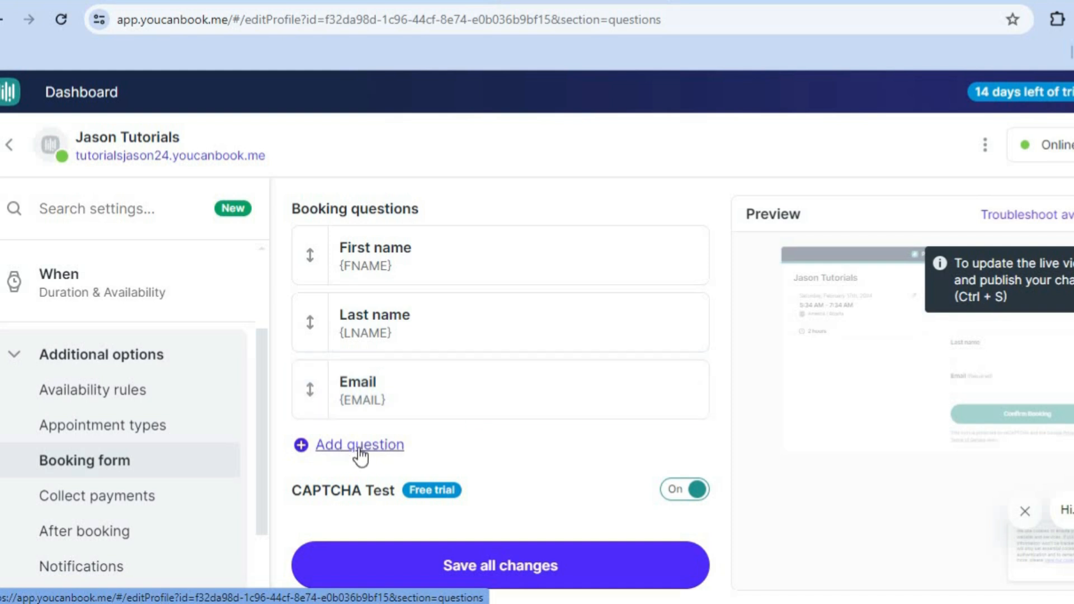
Step: Browse booking question types like short answer, long answer and email without adding one
{"action": "left_click", "coordinate": [360, 445]}
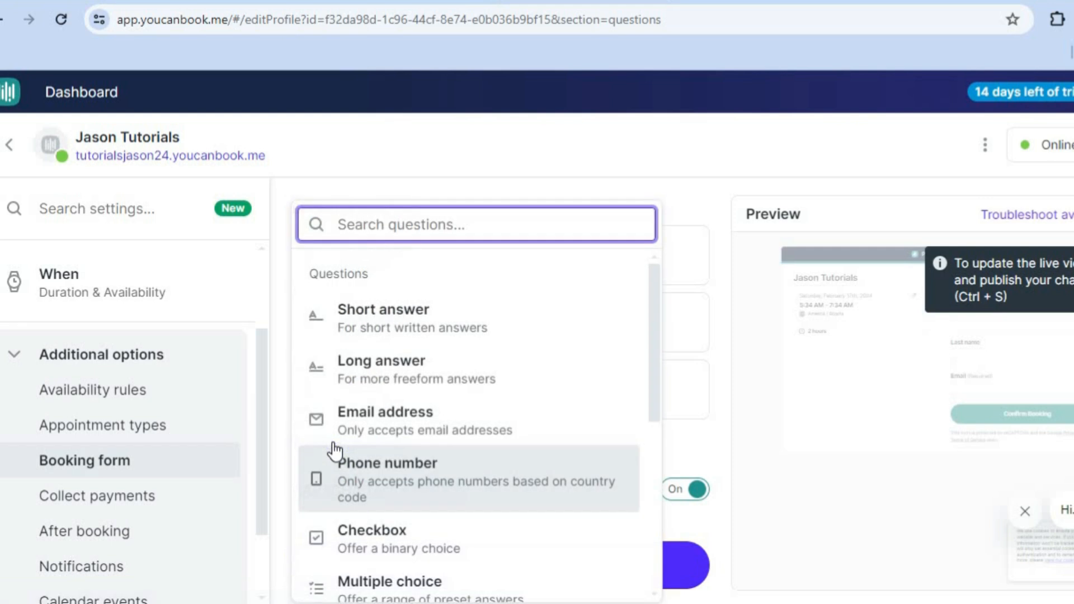
{"action": "mouse_move", "coordinate": [659, 350]}
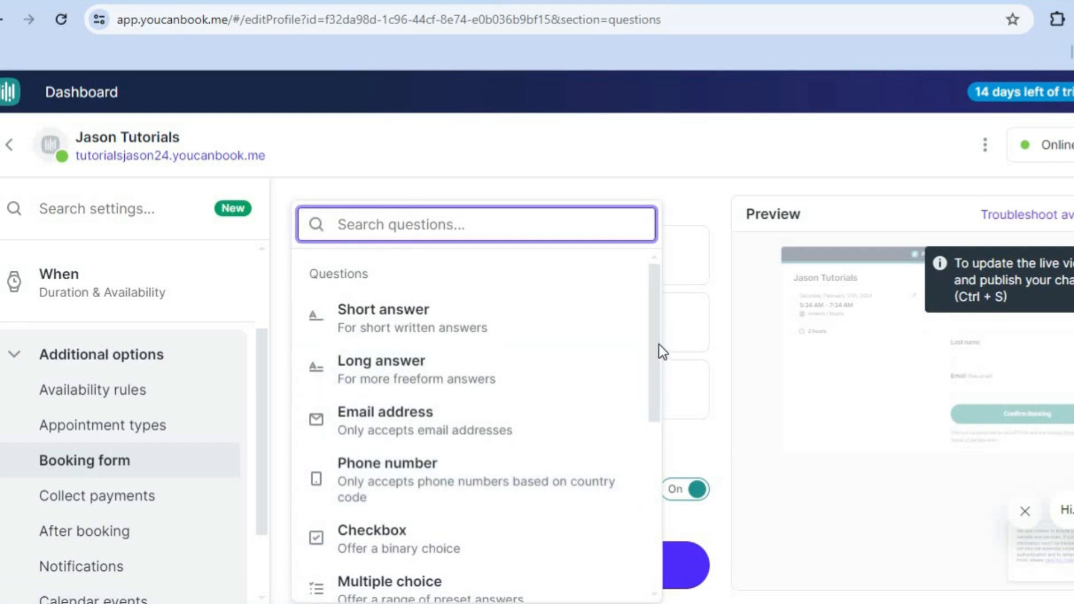
{"action": "scroll", "scroll_direction": "down", "scroll_amount": 3}
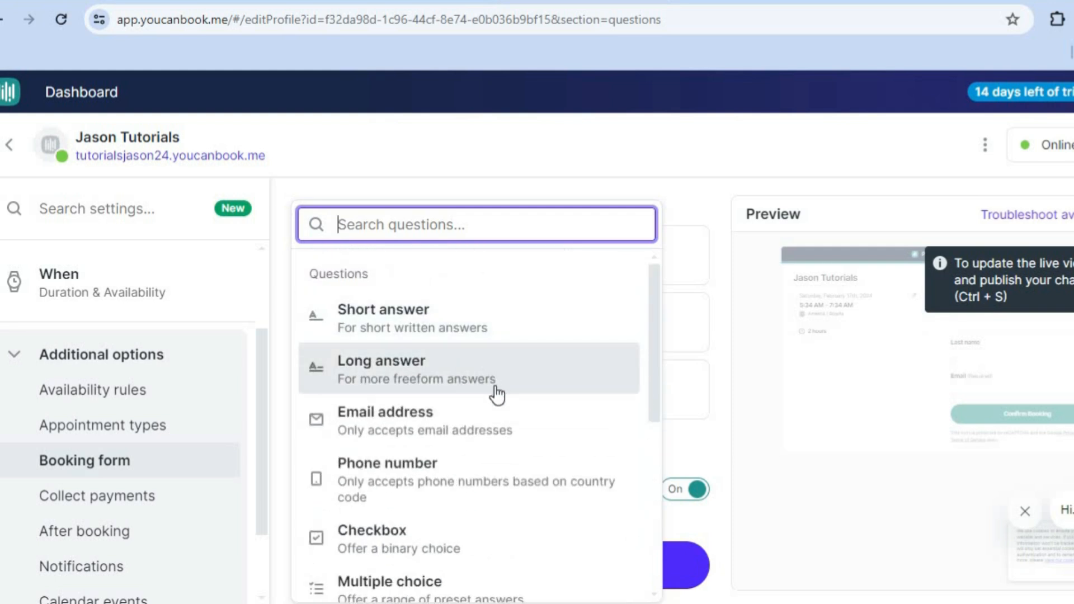
{"action": "mouse_move", "coordinate": [465, 438]}
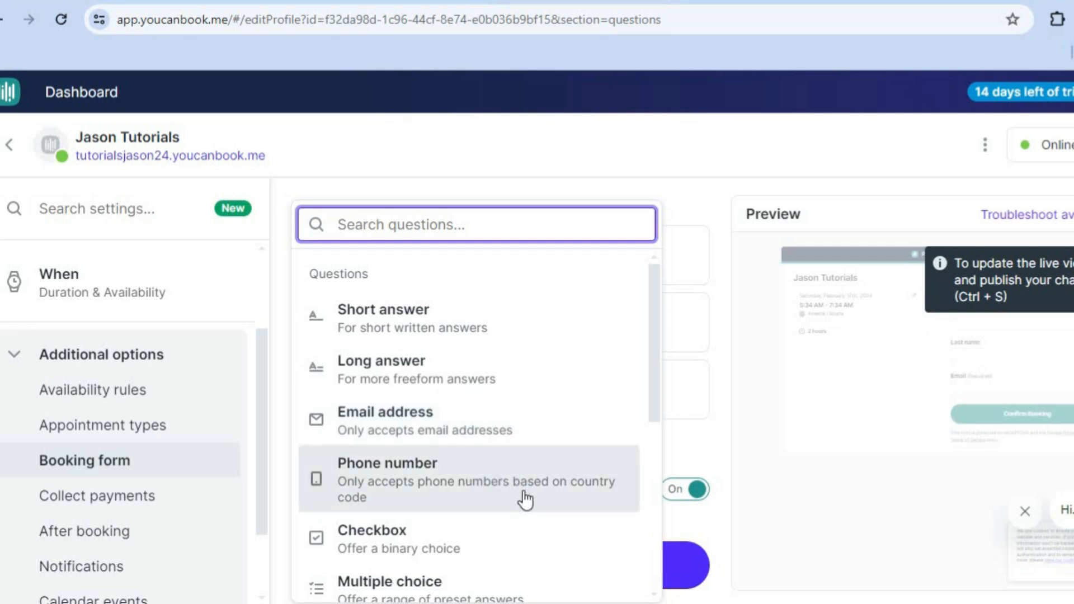
{"action": "mouse_move", "coordinate": [276, 468]}
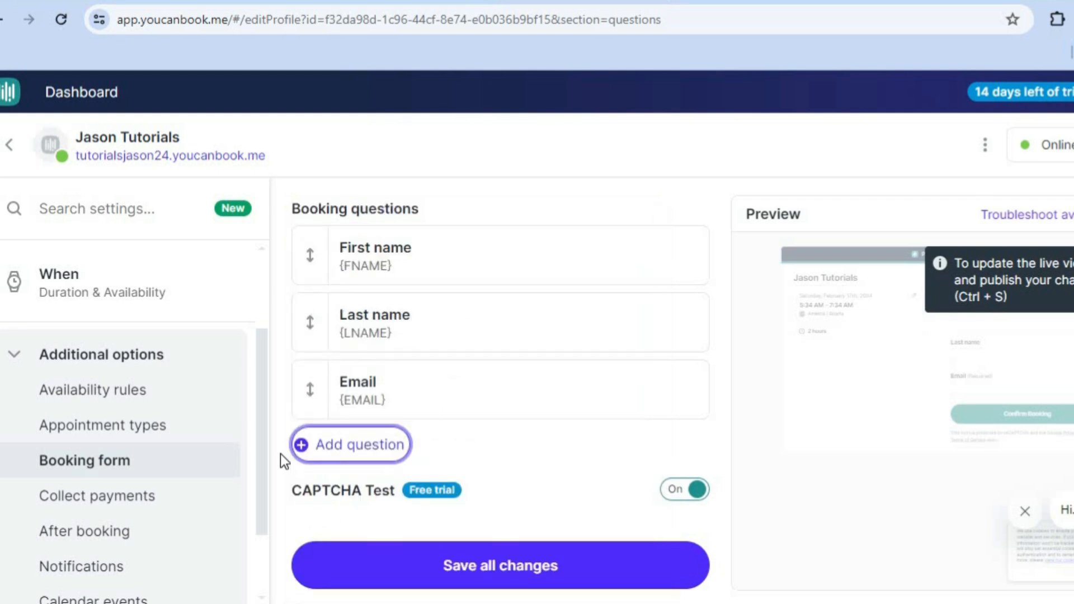
{"action": "mouse_move", "coordinate": [479, 499]}
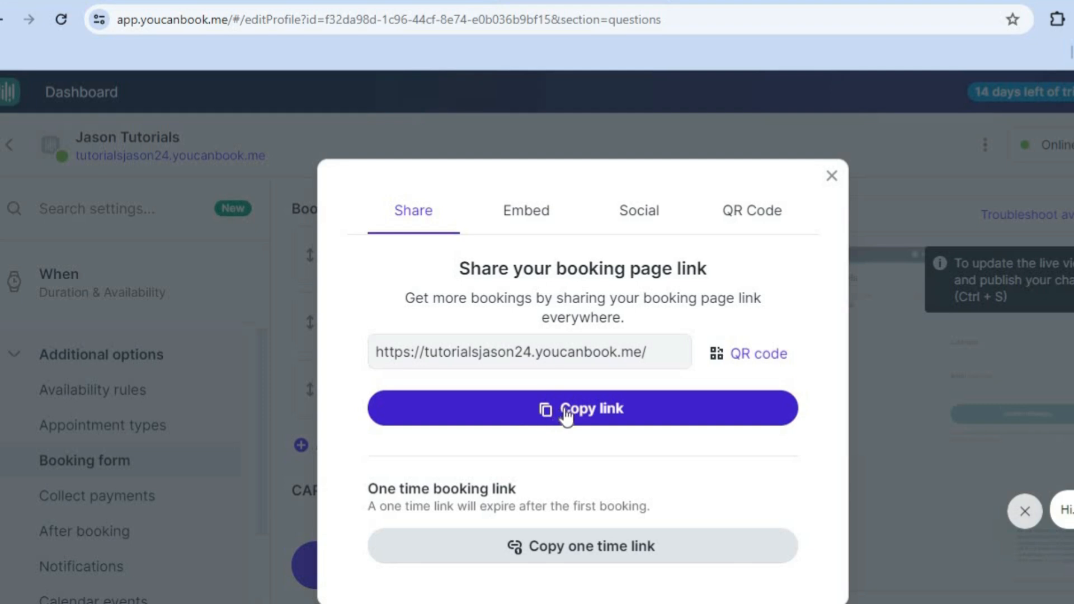
{"action": "mouse_move", "coordinate": [759, 353]}
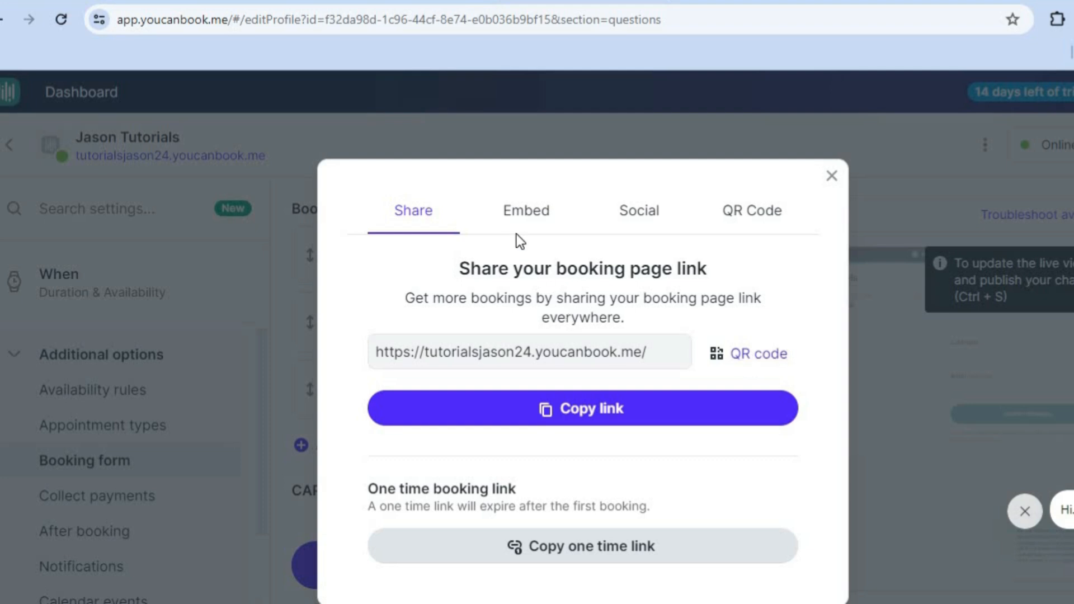
{"action": "left_click", "coordinate": [526, 210]}
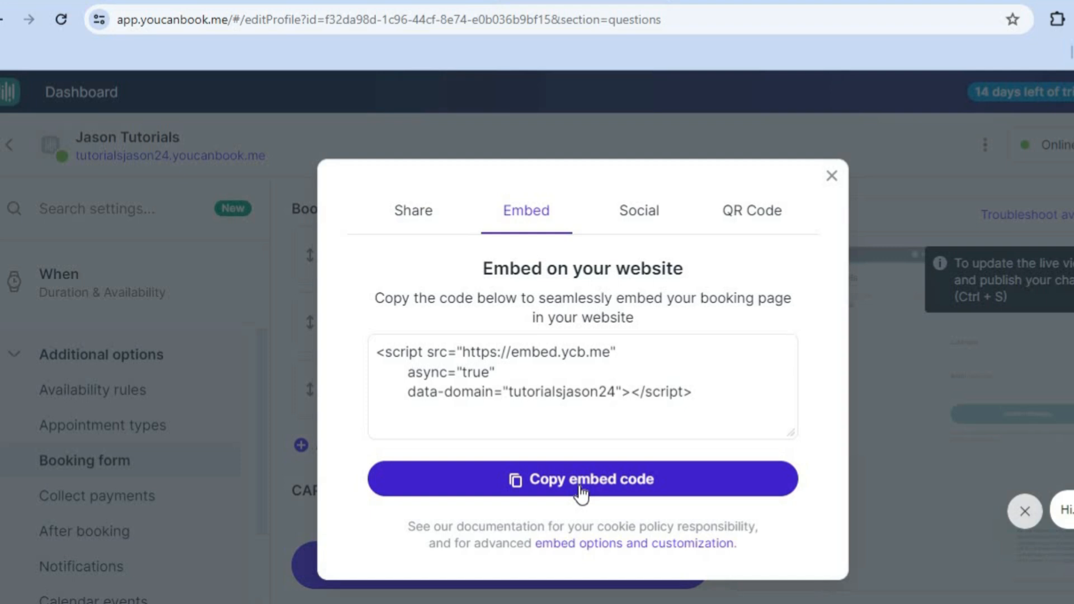
{"action": "left_click", "coordinate": [640, 210]}
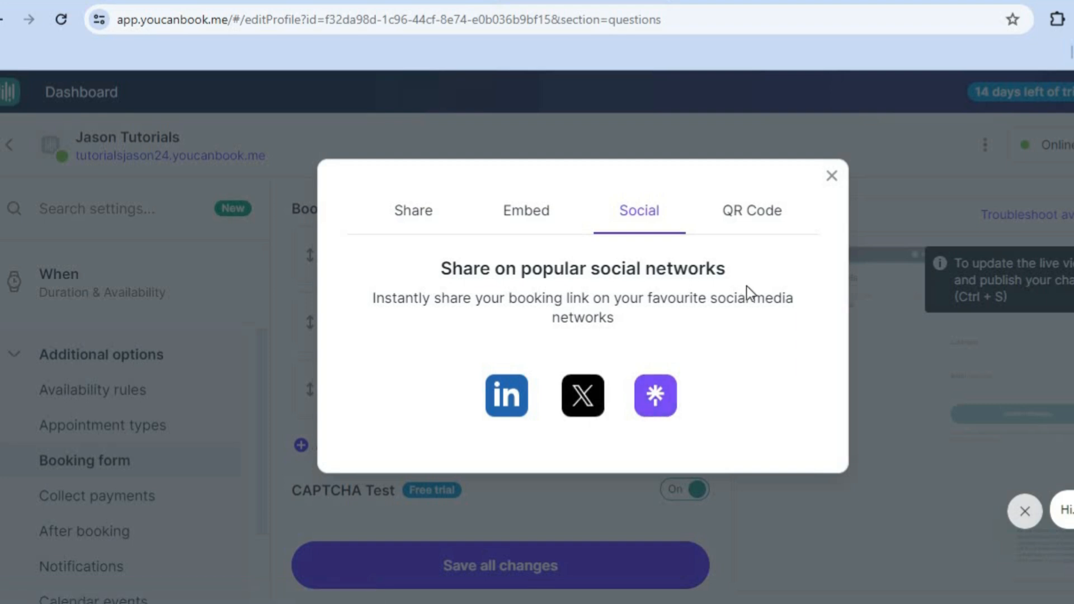
{"action": "left_click", "coordinate": [831, 175]}
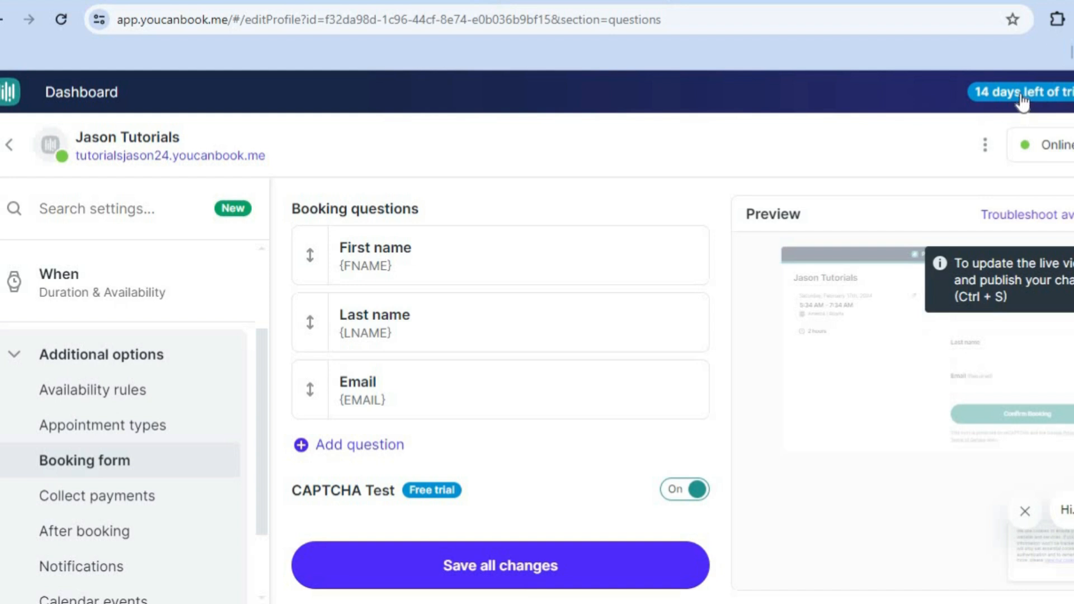
{"action": "left_click", "coordinate": [1021, 91]}
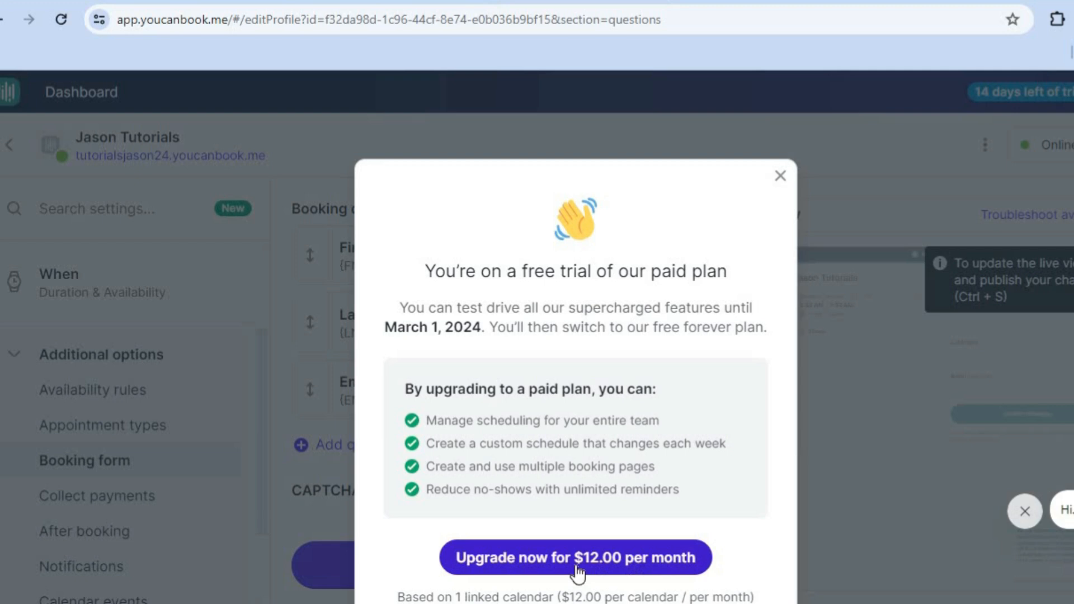
{"action": "mouse_move", "coordinate": [615, 583]}
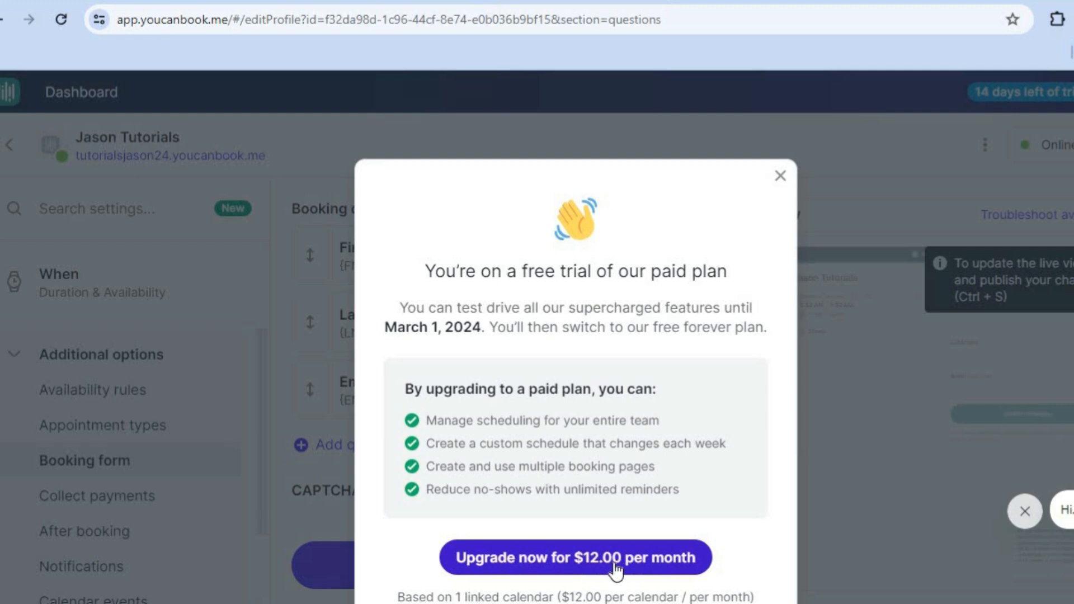
{"action": "mouse_move", "coordinate": [686, 396]}
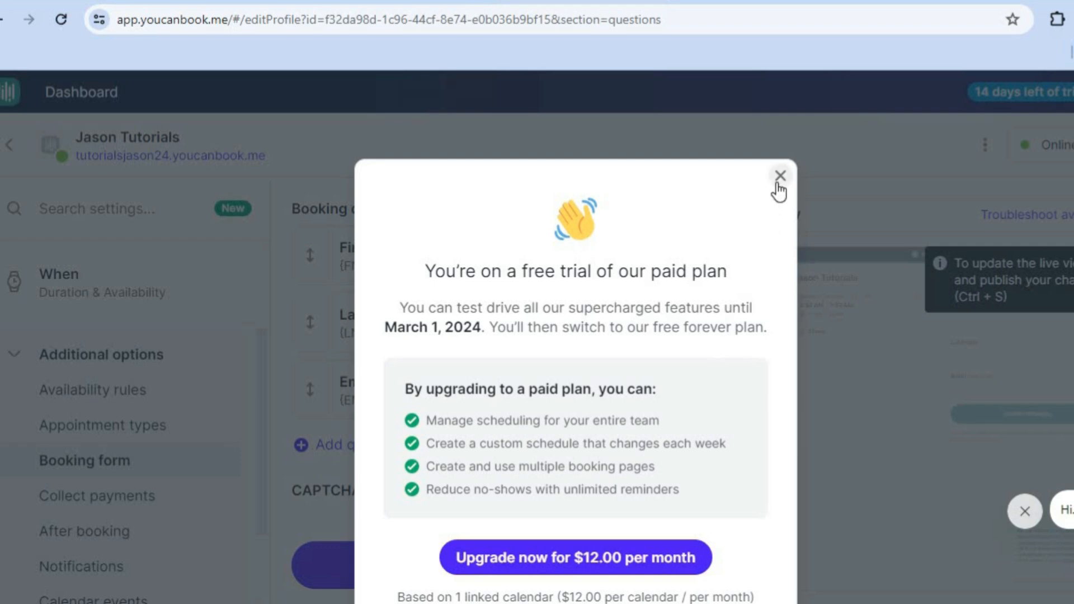
{"action": "left_click", "coordinate": [779, 175]}
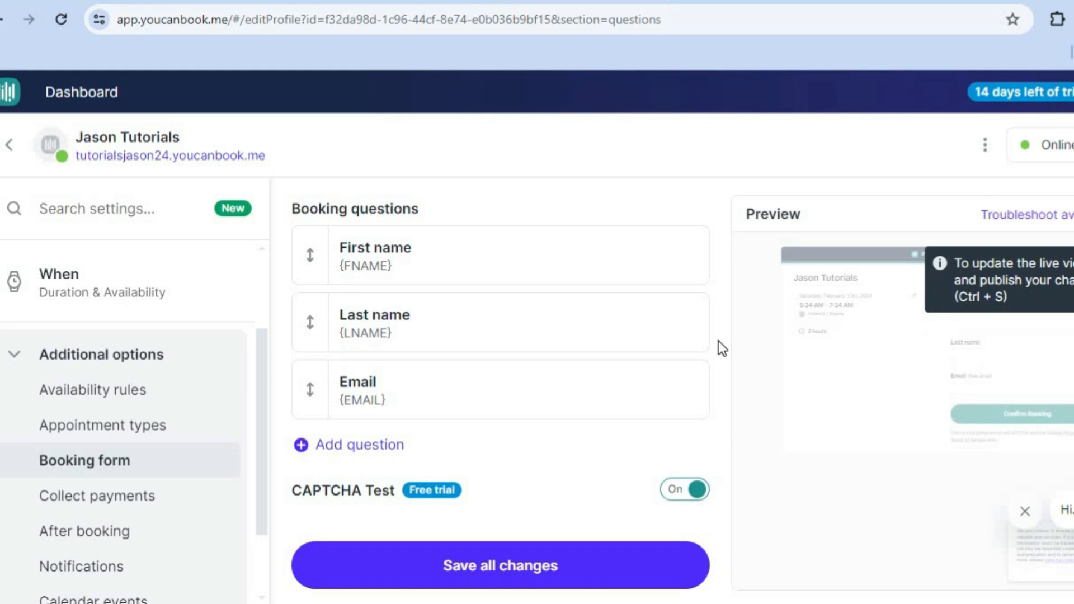
{"action": "mouse_move", "coordinate": [441, 397]}
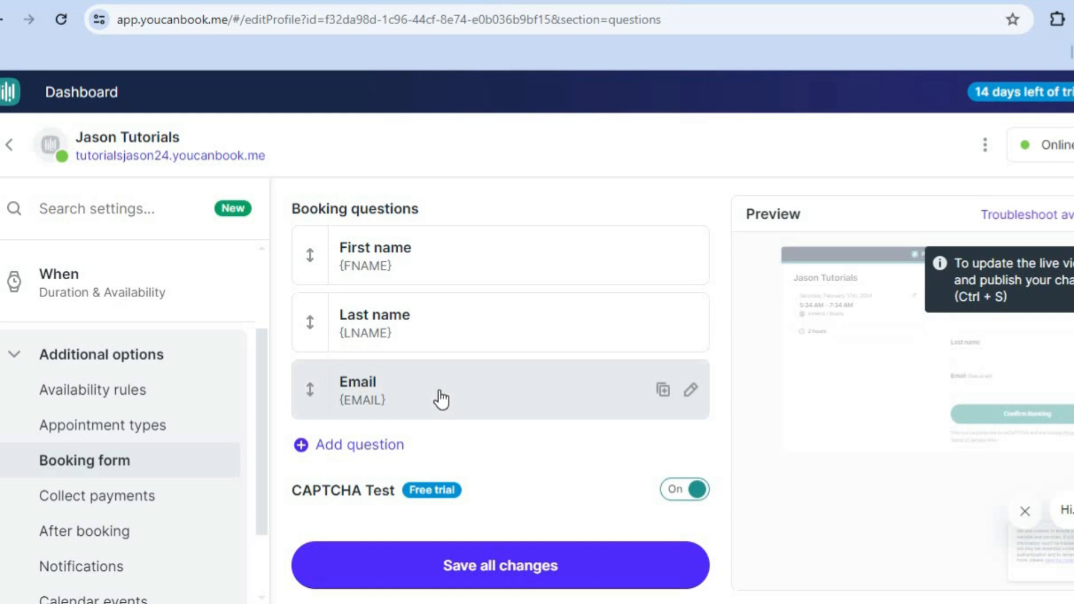
{"action": "mouse_move", "coordinate": [266, 404]}
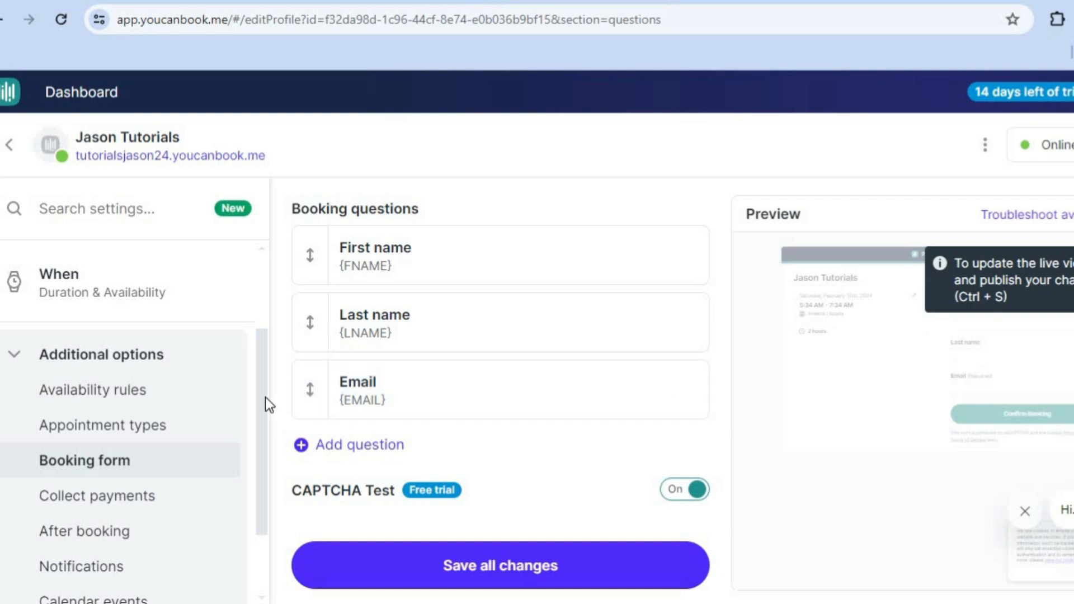
{"action": "scroll", "scroll_direction": "down", "scroll_amount": 3}
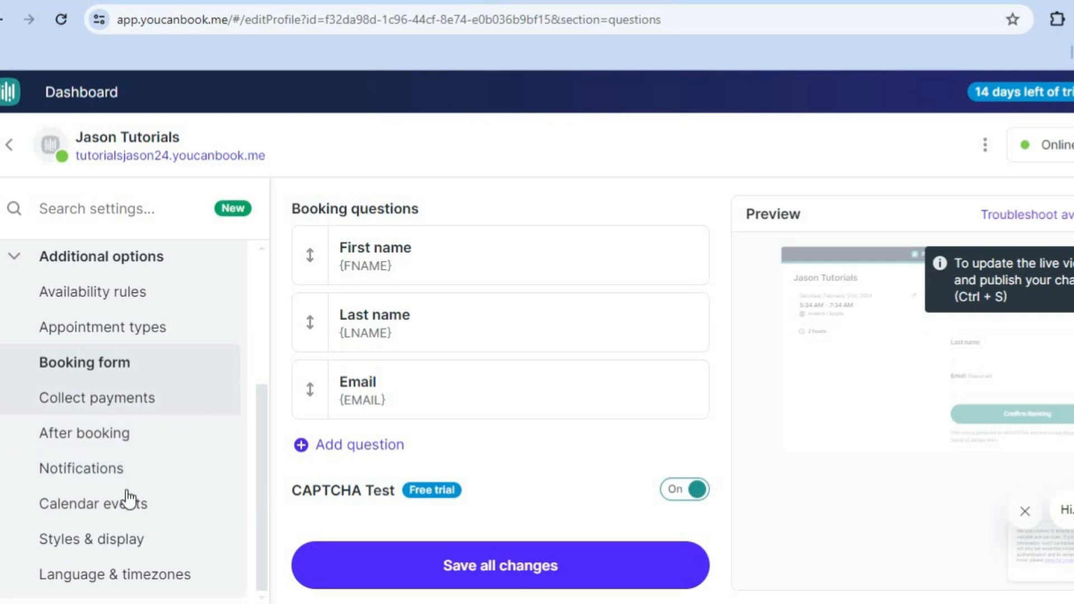
{"action": "mouse_move", "coordinate": [122, 510]}
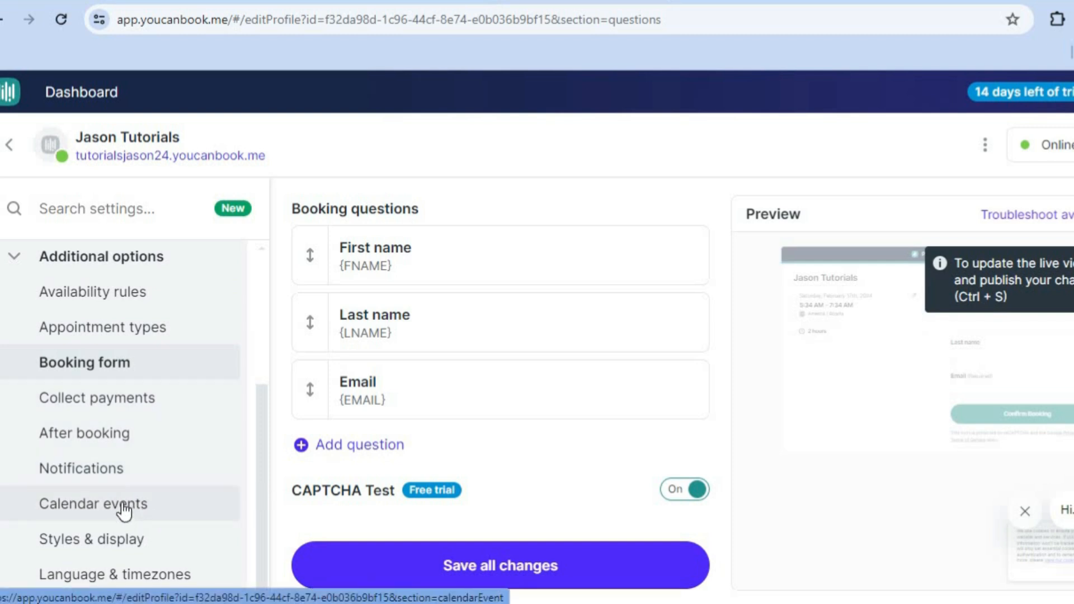
Step: Show the calendar event title and description template settings with preview
{"action": "left_click", "coordinate": [93, 504]}
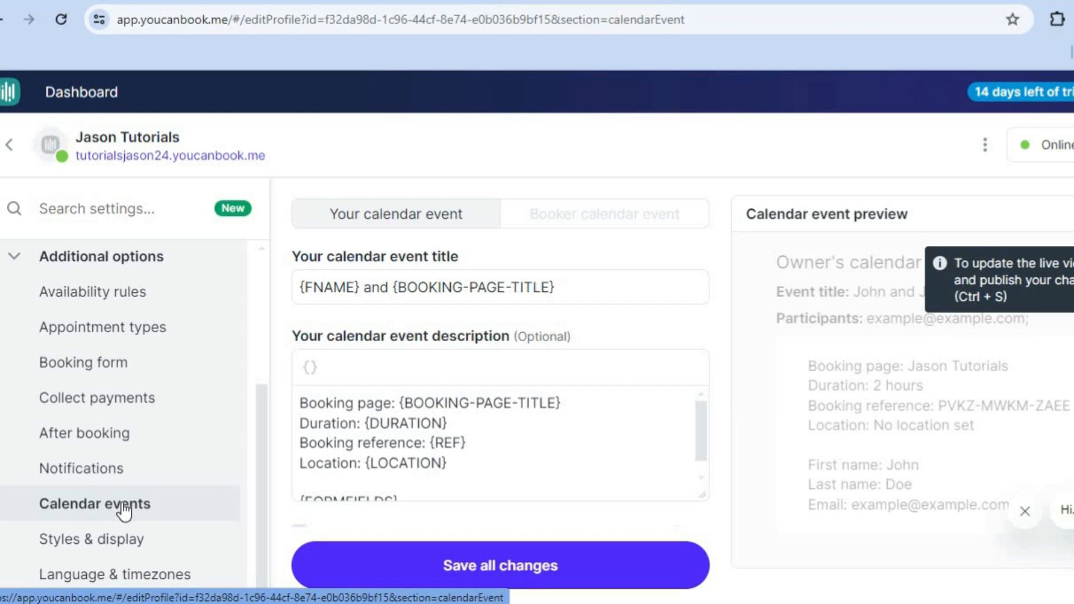
{"action": "mouse_move", "coordinate": [229, 482]}
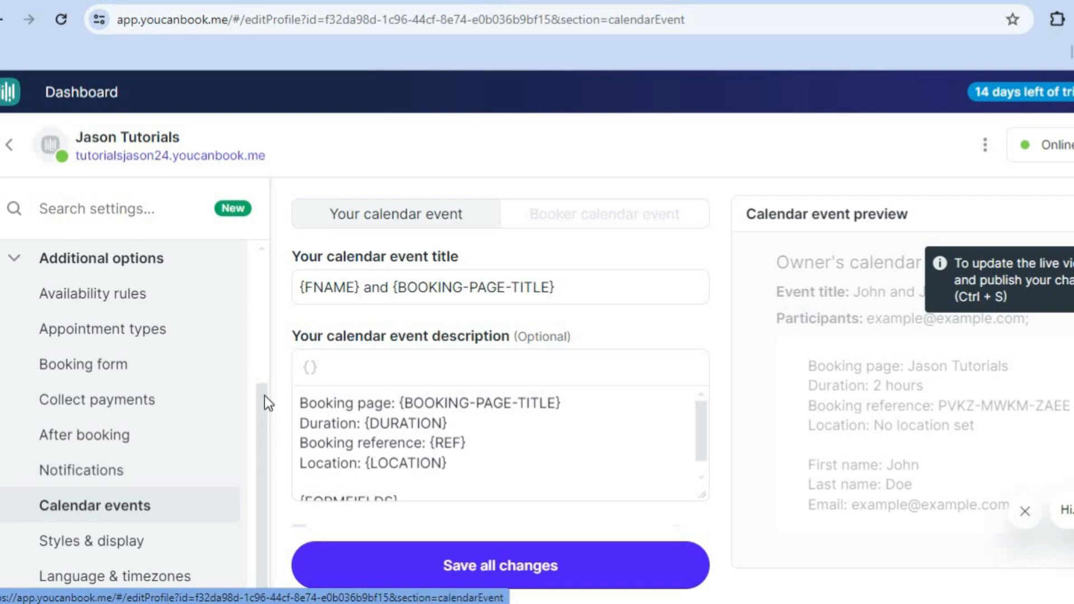
{"action": "mouse_move", "coordinate": [226, 560]}
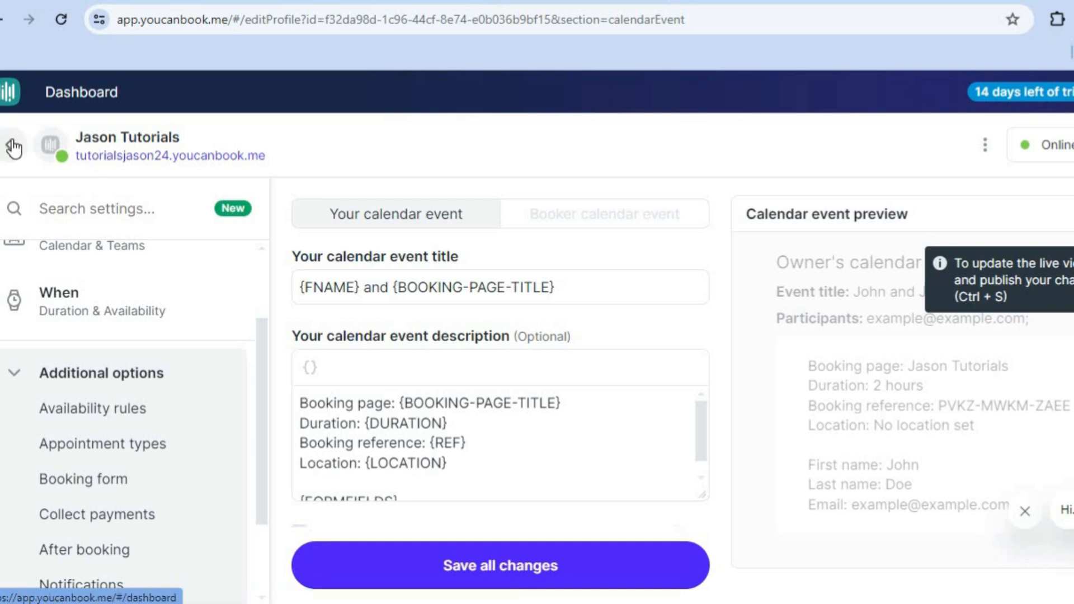
Step: Leave settings without saving and view Jason Tutorials bookings, which shows none upcoming
{"action": "left_click", "coordinate": [12, 147]}
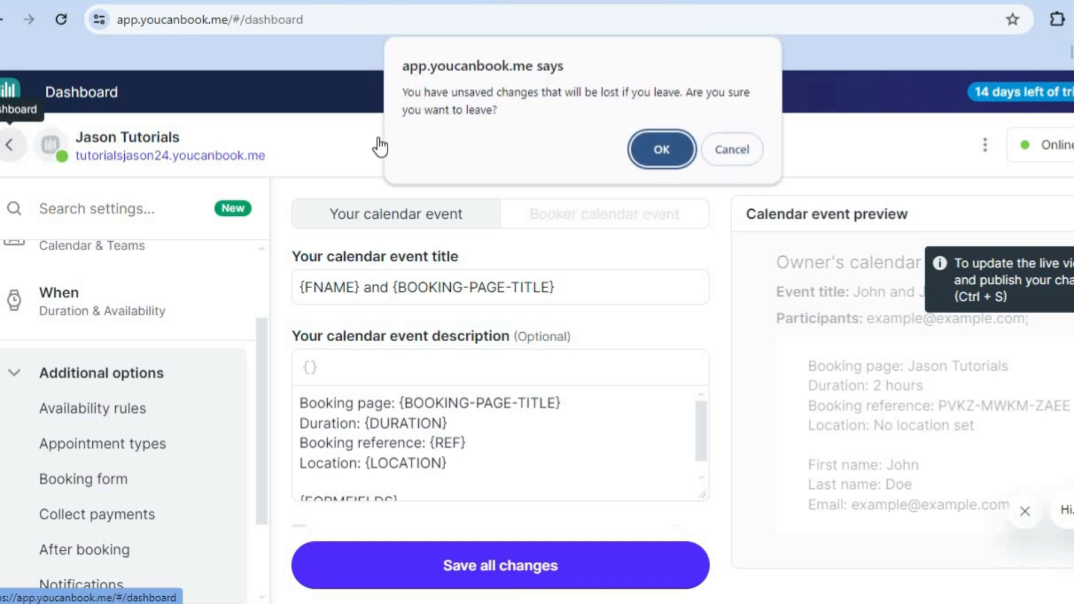
{"action": "left_click", "coordinate": [661, 149]}
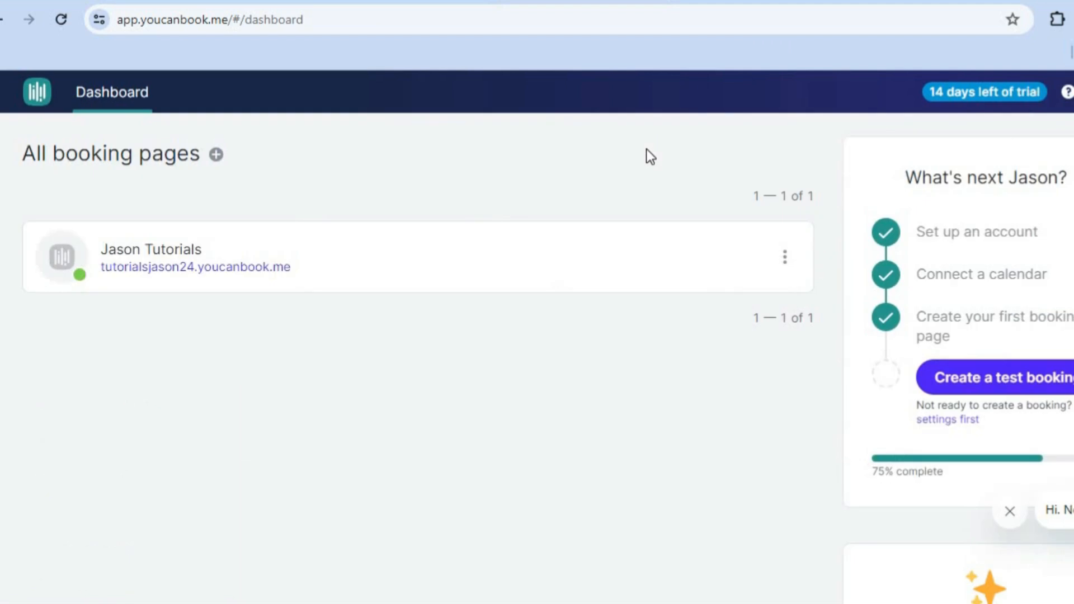
{"action": "mouse_move", "coordinate": [561, 320]}
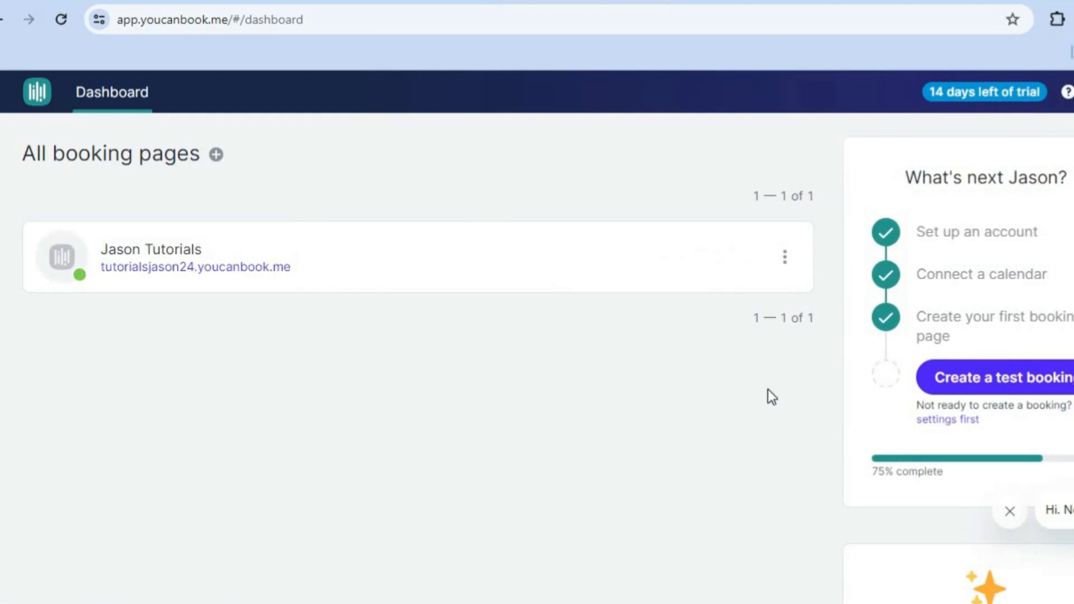
{"action": "mouse_move", "coordinate": [784, 257]}
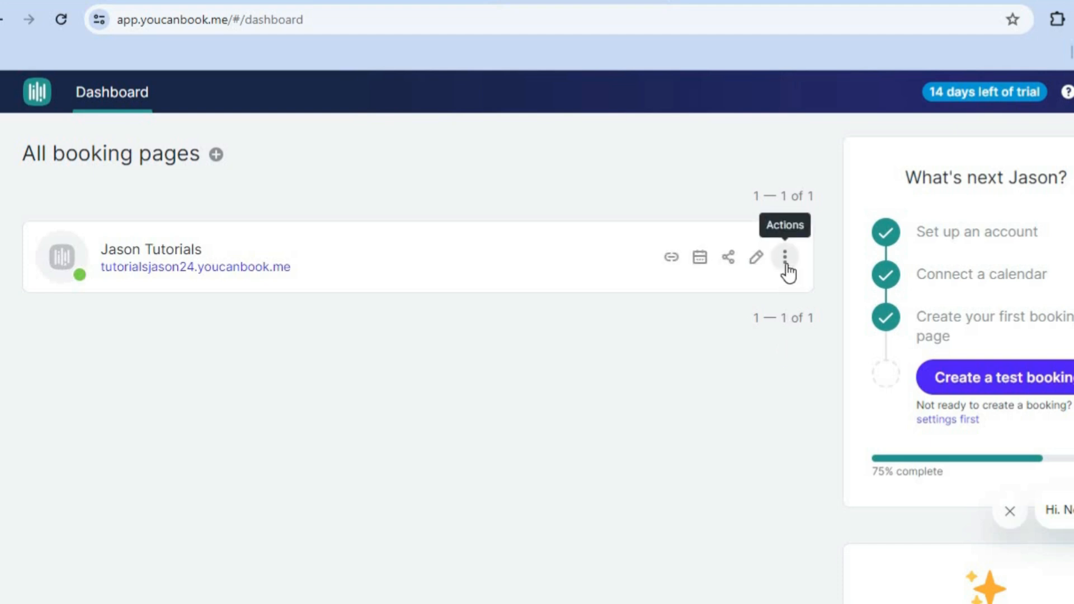
{"action": "left_click", "coordinate": [785, 257]}
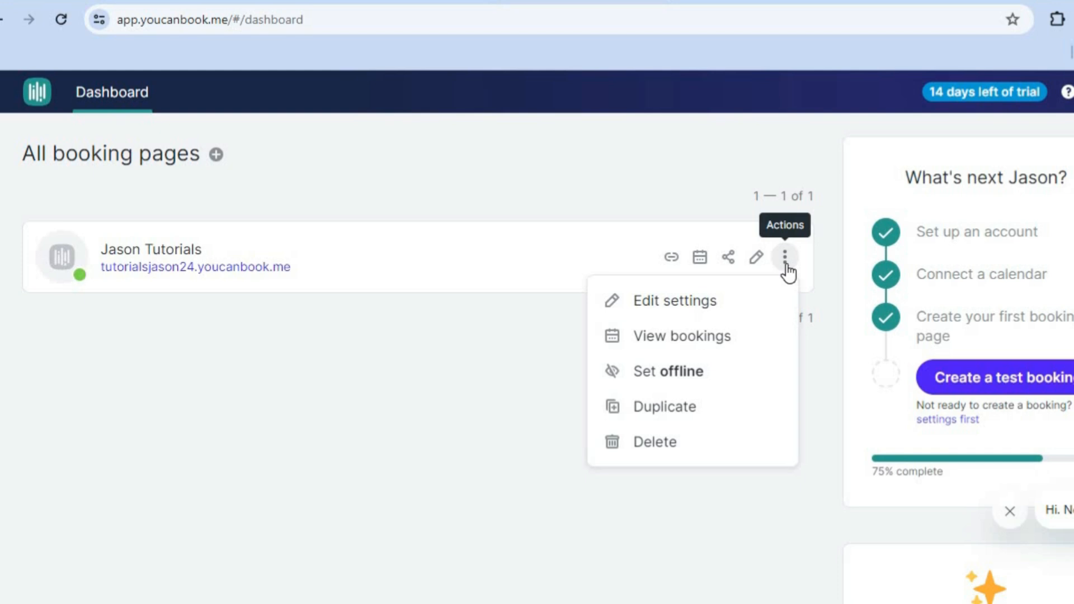
{"action": "mouse_move", "coordinate": [497, 349]}
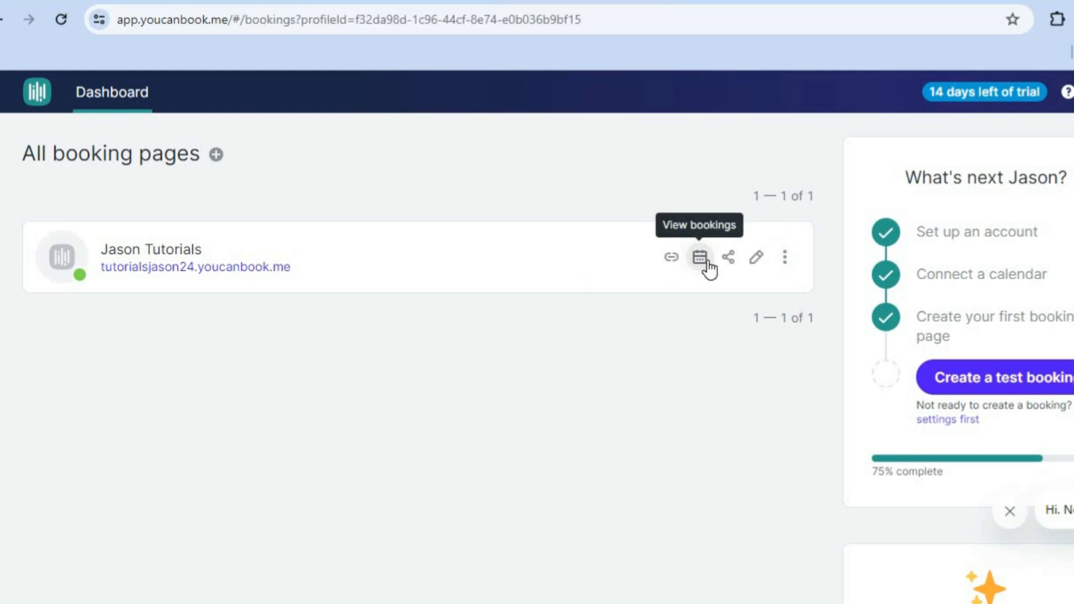
{"action": "left_click", "coordinate": [699, 257]}
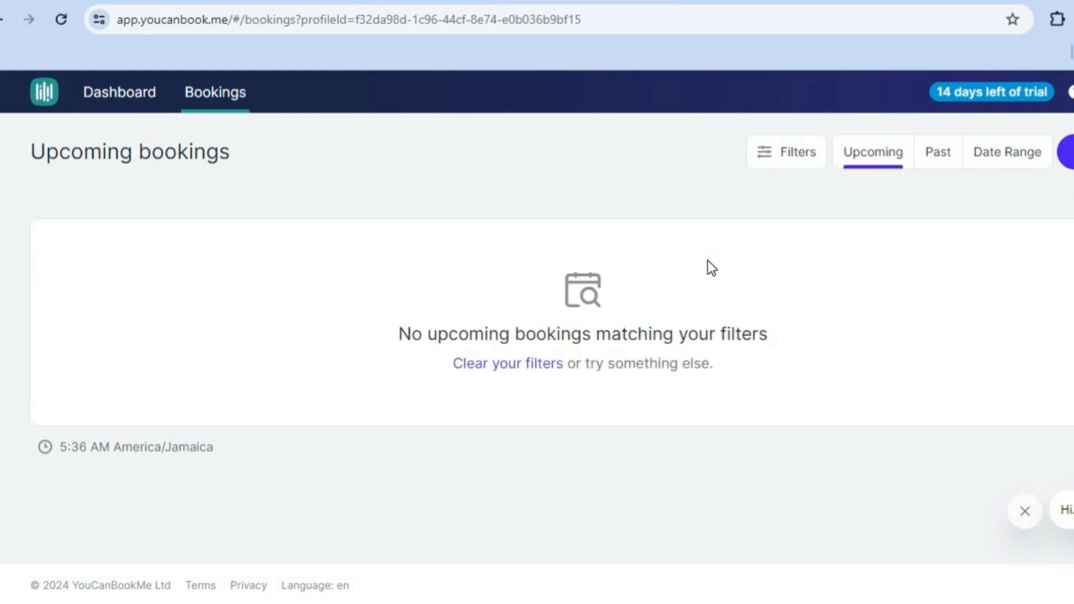